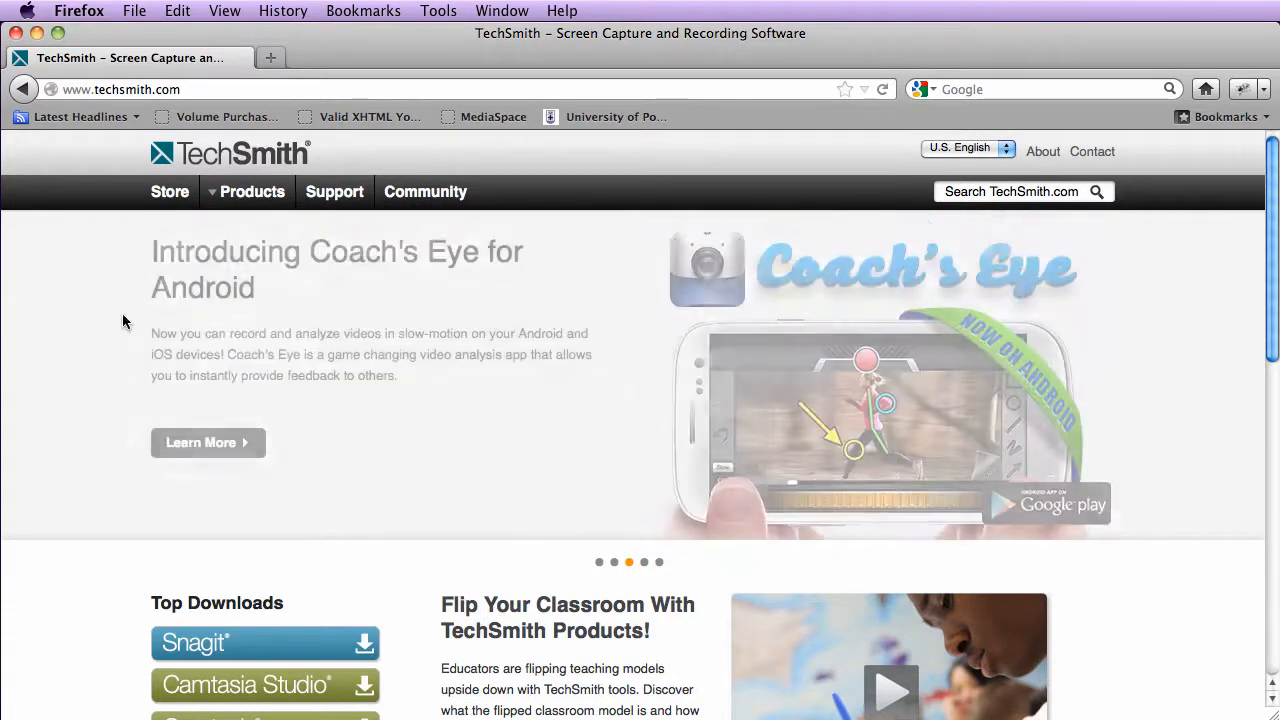
- Scroll to Top Downloads on the TechSmith homepage and choose the Camtasia:mac download
{"action": "scroll", "scroll_direction": "down", "scroll_amount": 3}
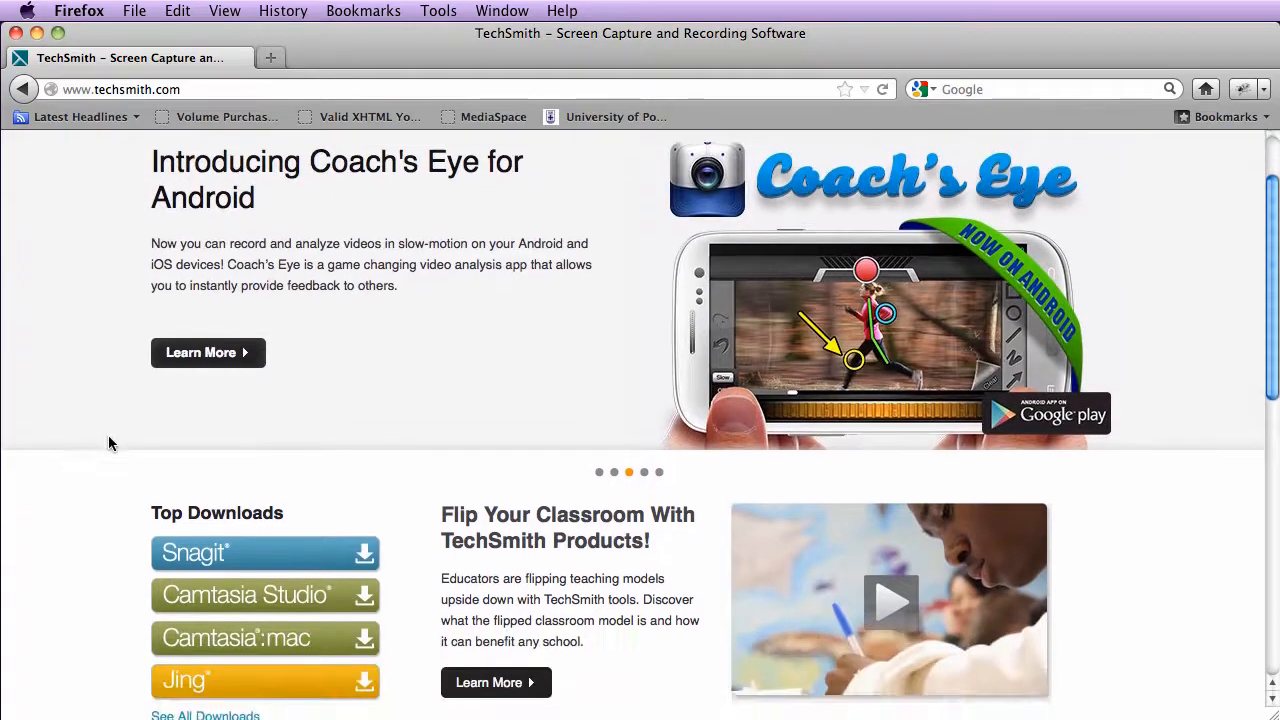
{"action": "scroll", "scroll_direction": "down", "scroll_amount": 3}
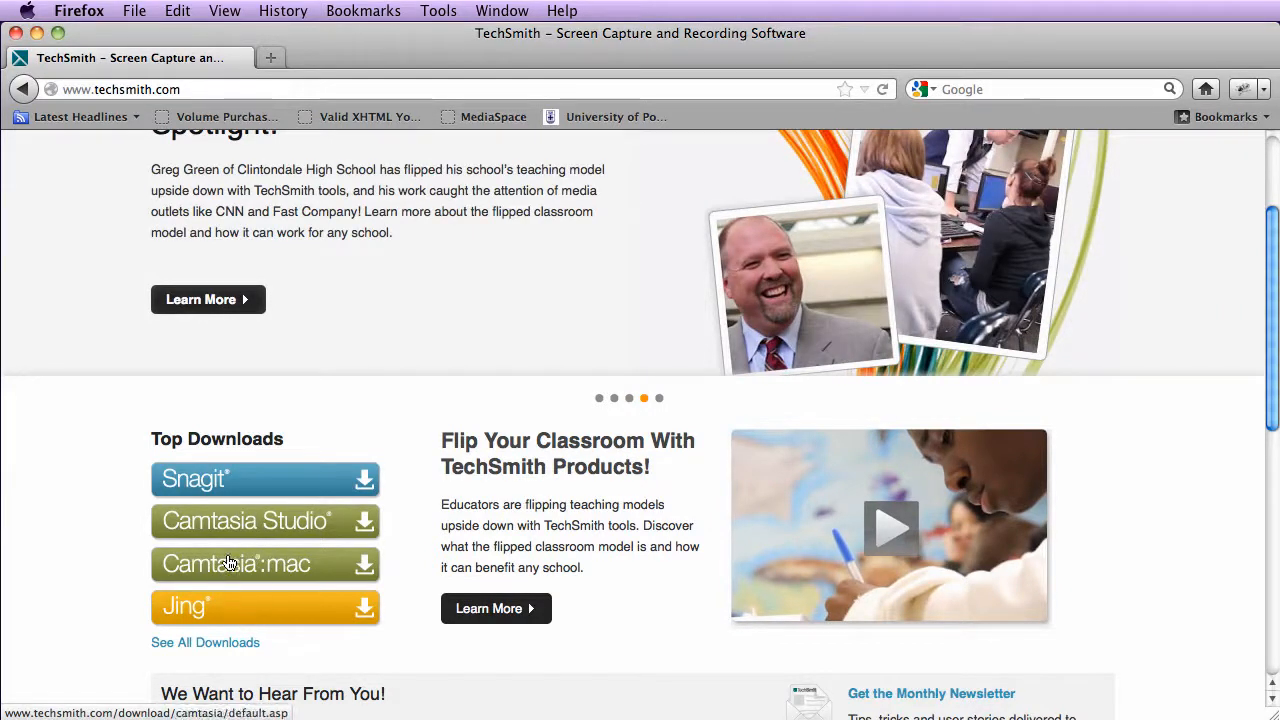
{"action": "mouse_move", "coordinate": [244, 568]}
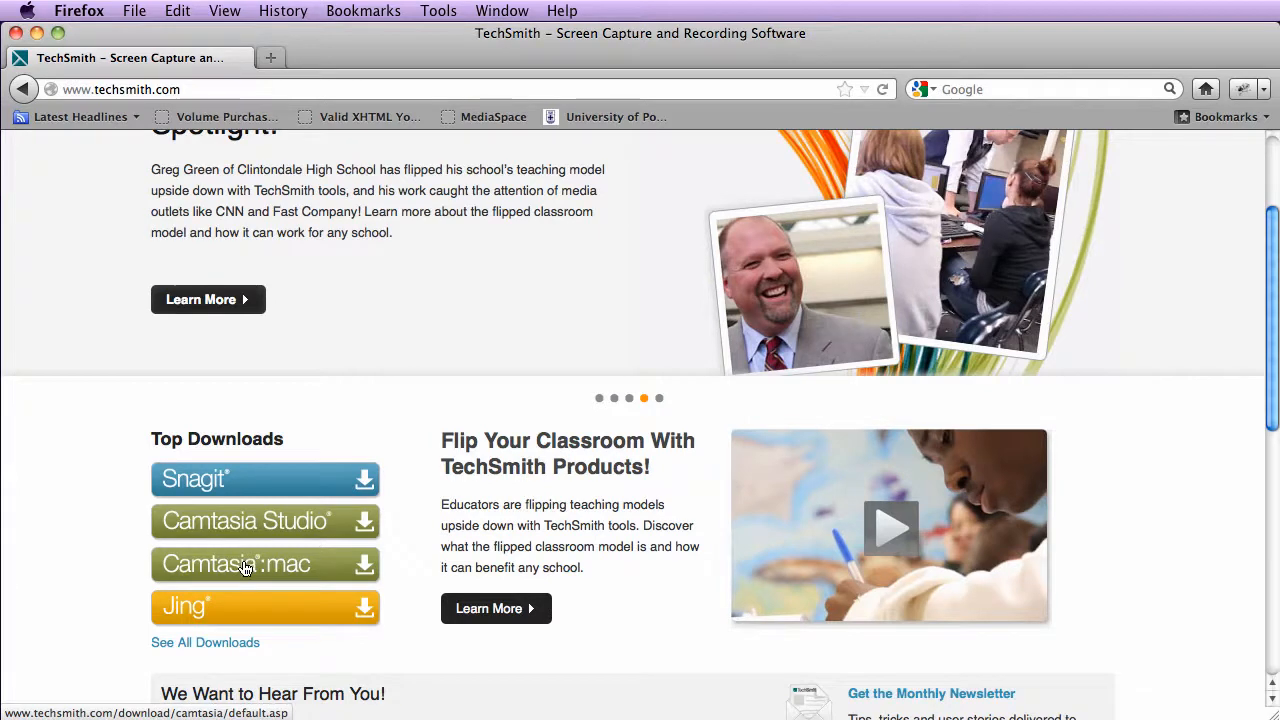
{"action": "left_click", "coordinate": [236, 564]}
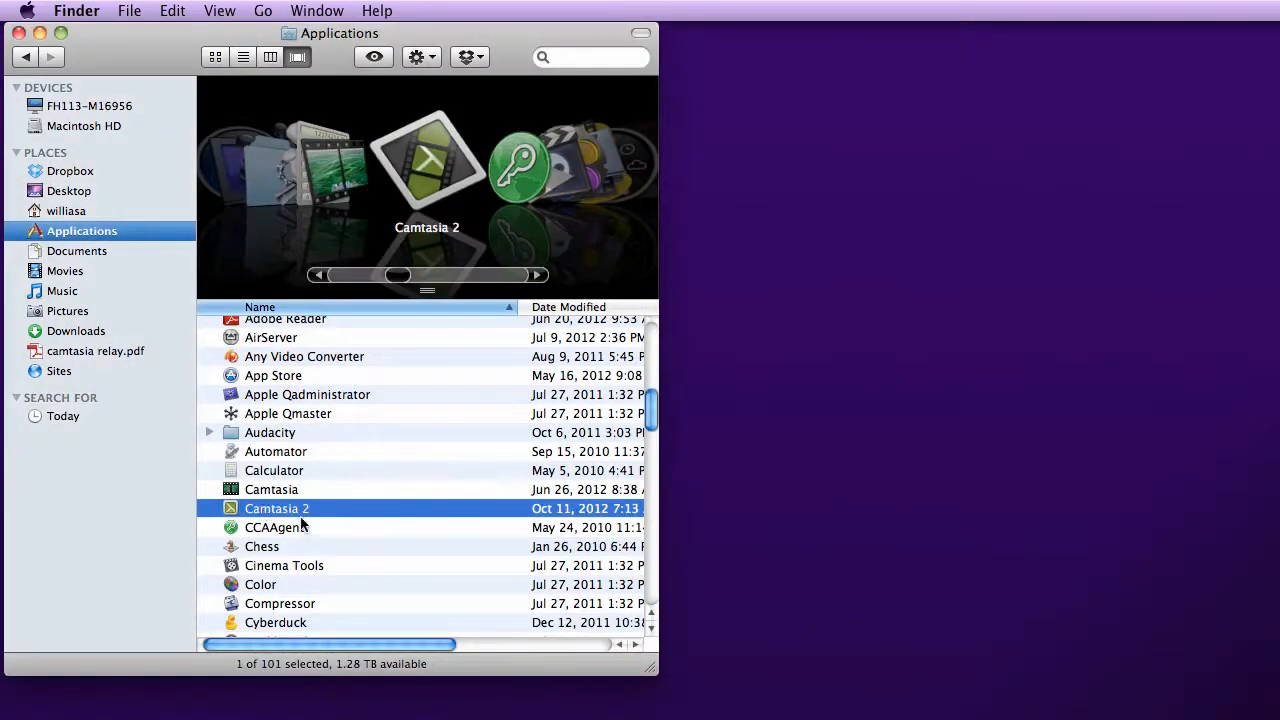
{"action": "mouse_move", "coordinate": [284, 498]}
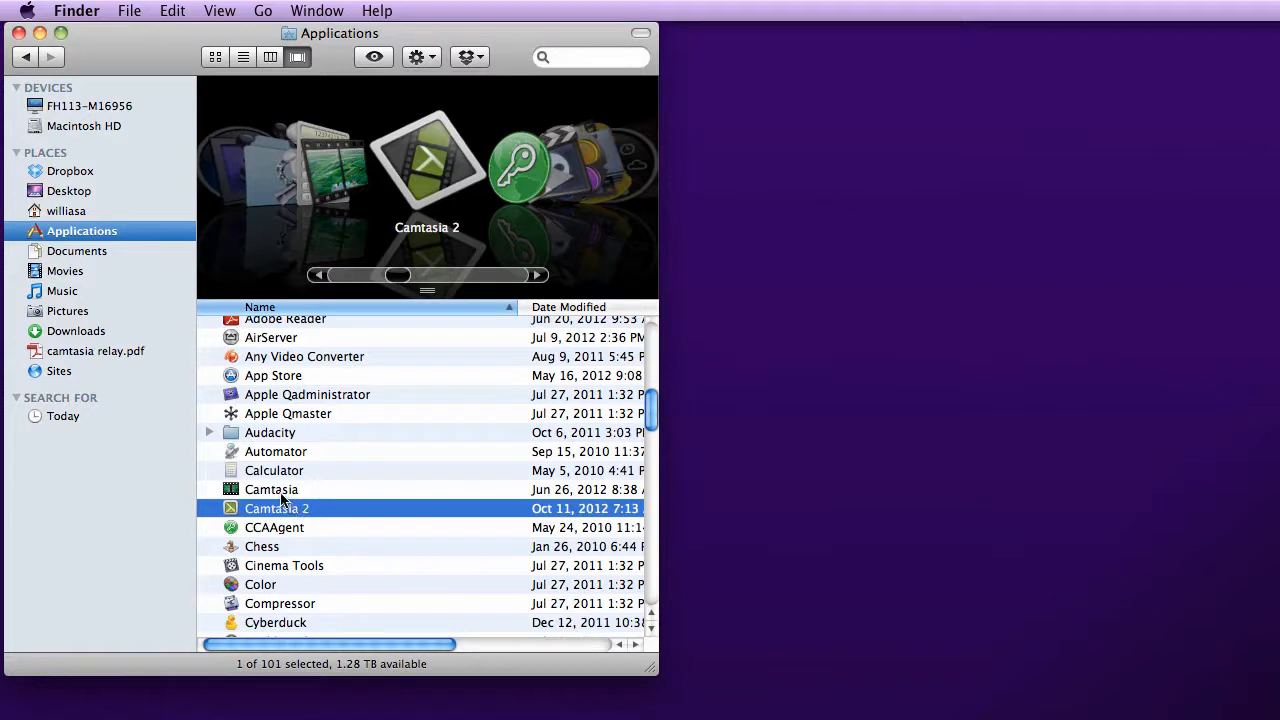
{"action": "mouse_move", "coordinate": [264, 492]}
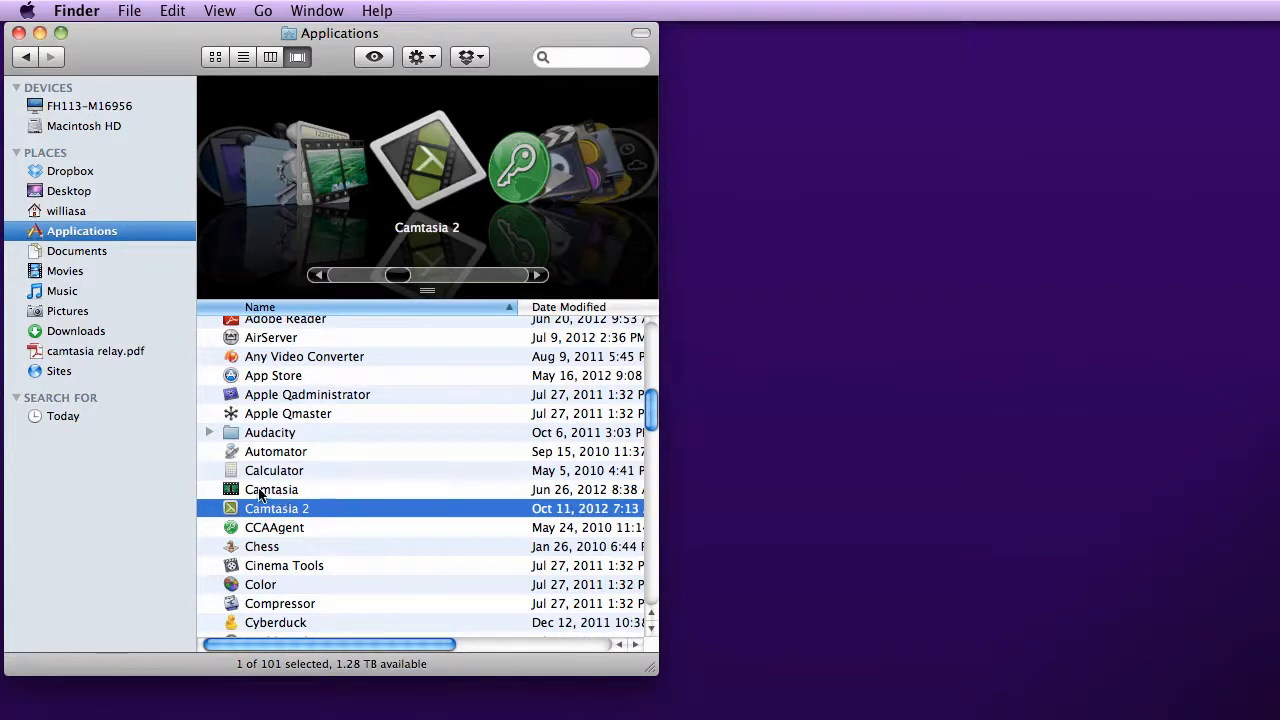
{"action": "mouse_move", "coordinate": [296, 516]}
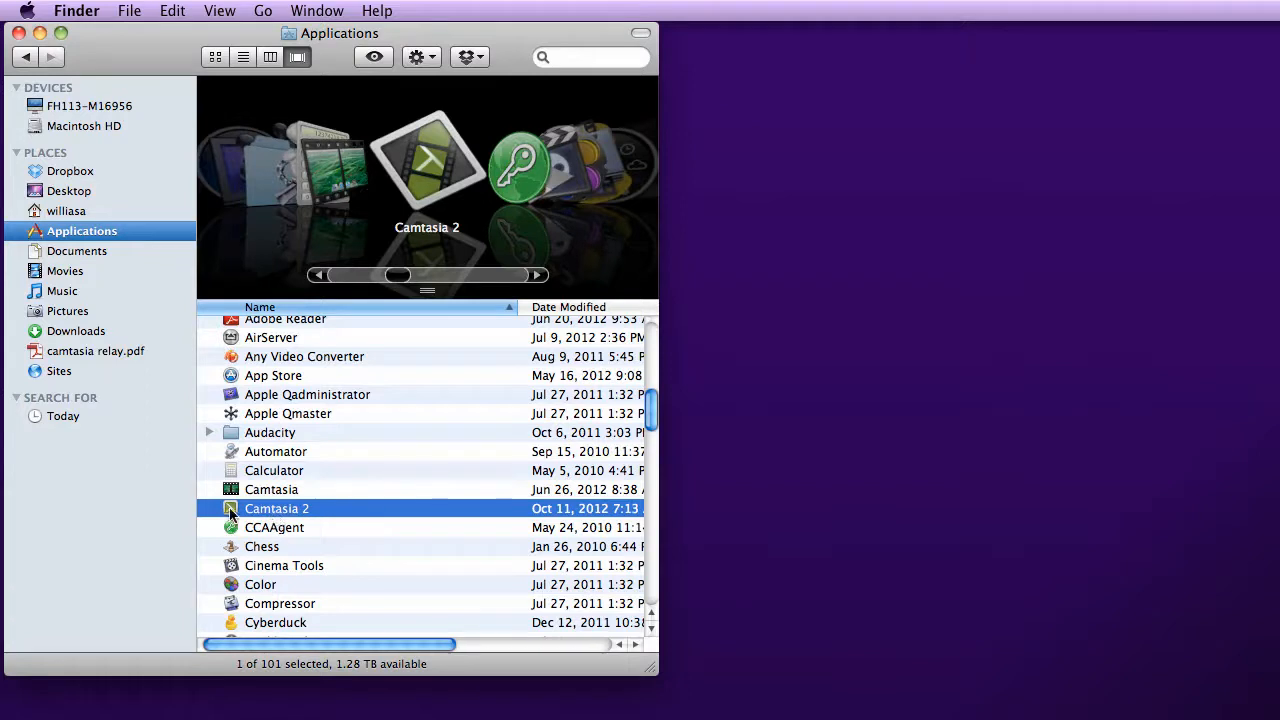
- Launch Camtasia 2 from the Applications folder
{"action": "double_click", "coordinate": [276, 508]}
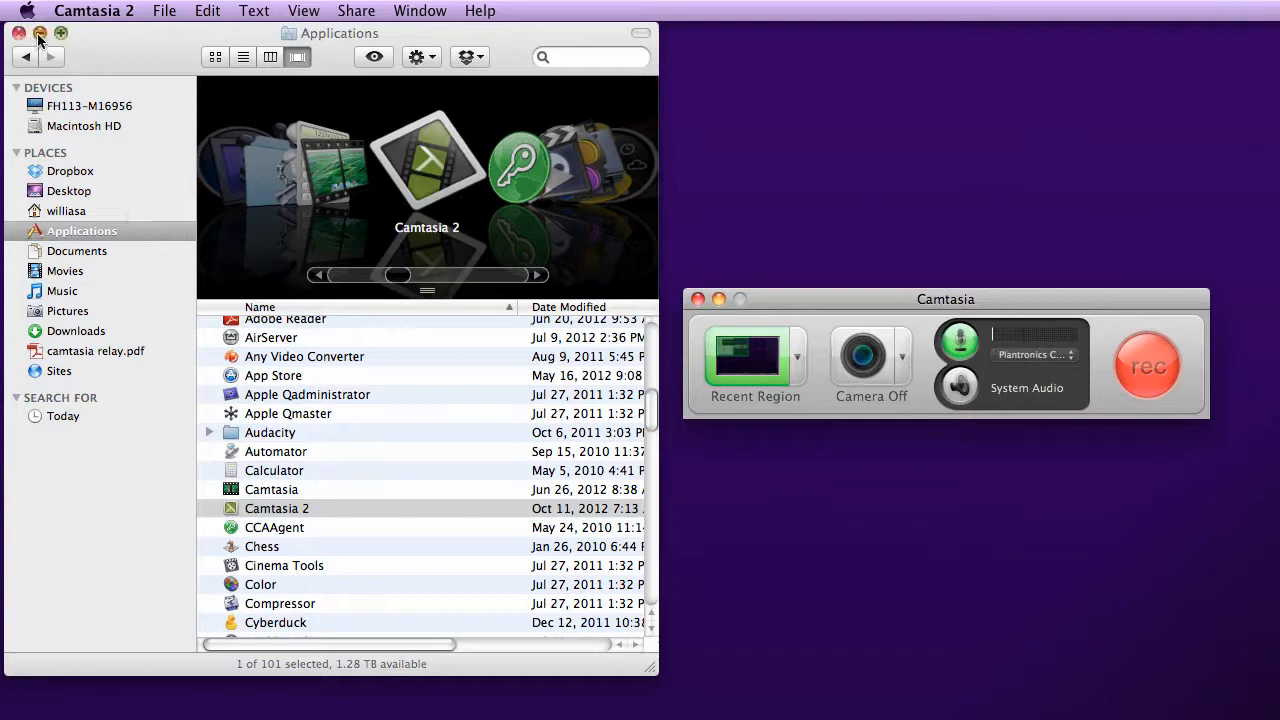
- Close the Applications window and move the recorder panel lower on the desktop
{"action": "left_click", "coordinate": [20, 32]}
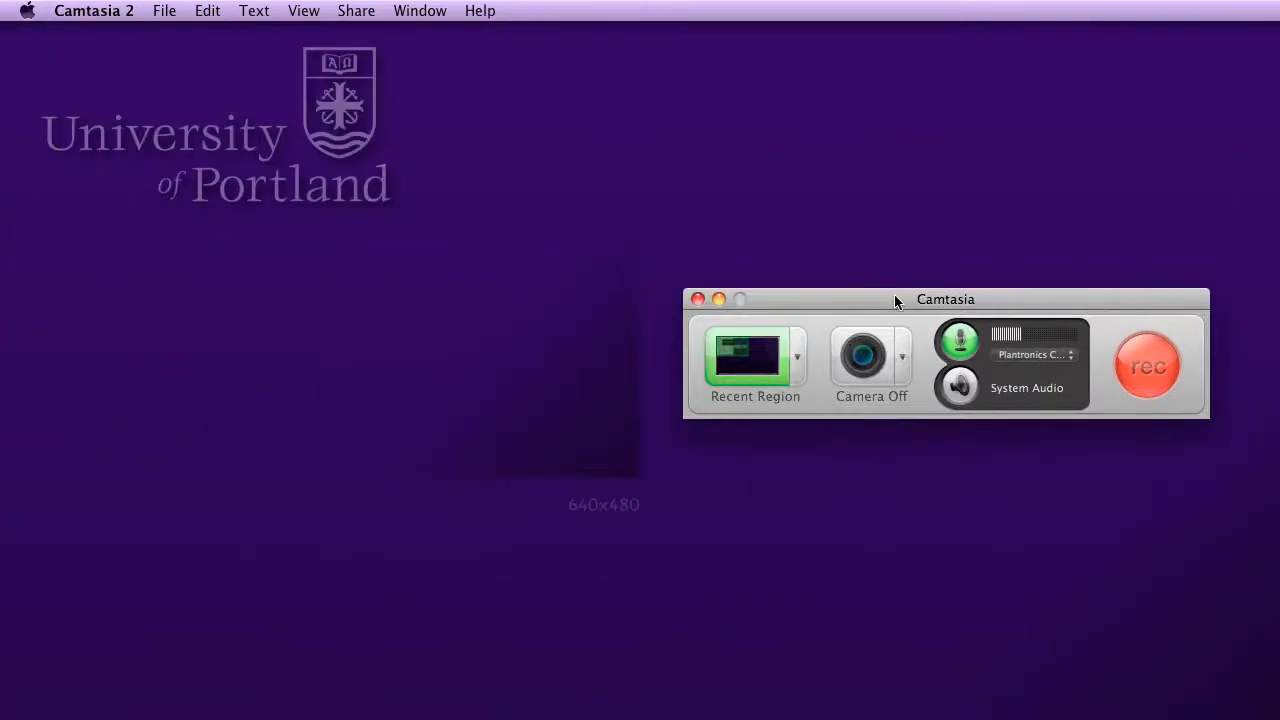
{"action": "left_click_drag", "start_coordinate": [896, 300], "coordinate": [852, 488]}
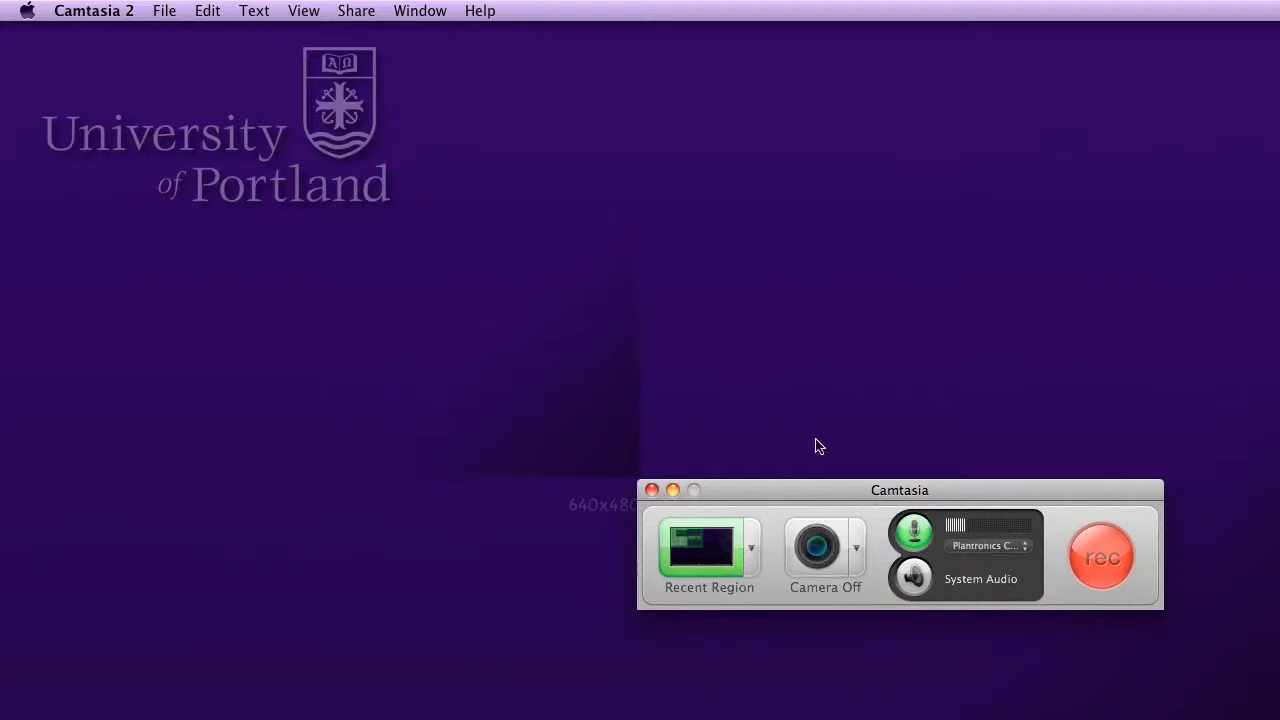
{"action": "mouse_move", "coordinate": [52, 16]}
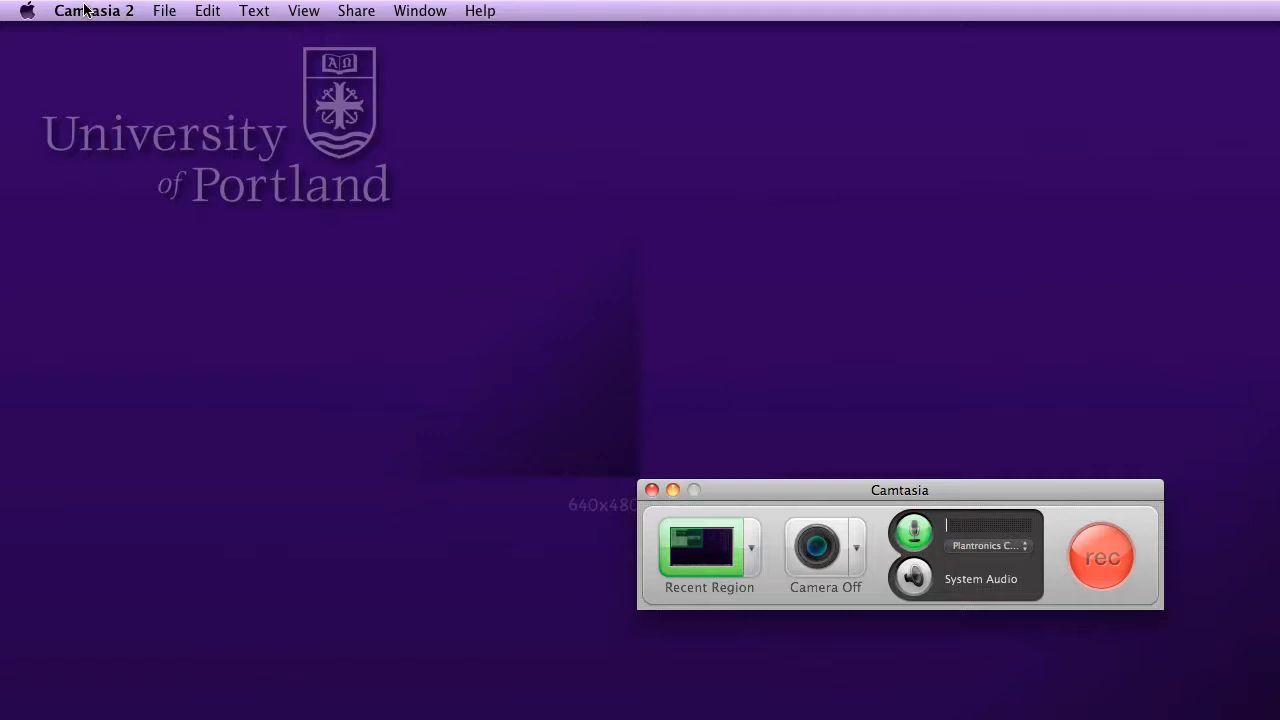
{"action": "mouse_move", "coordinate": [836, 654]}
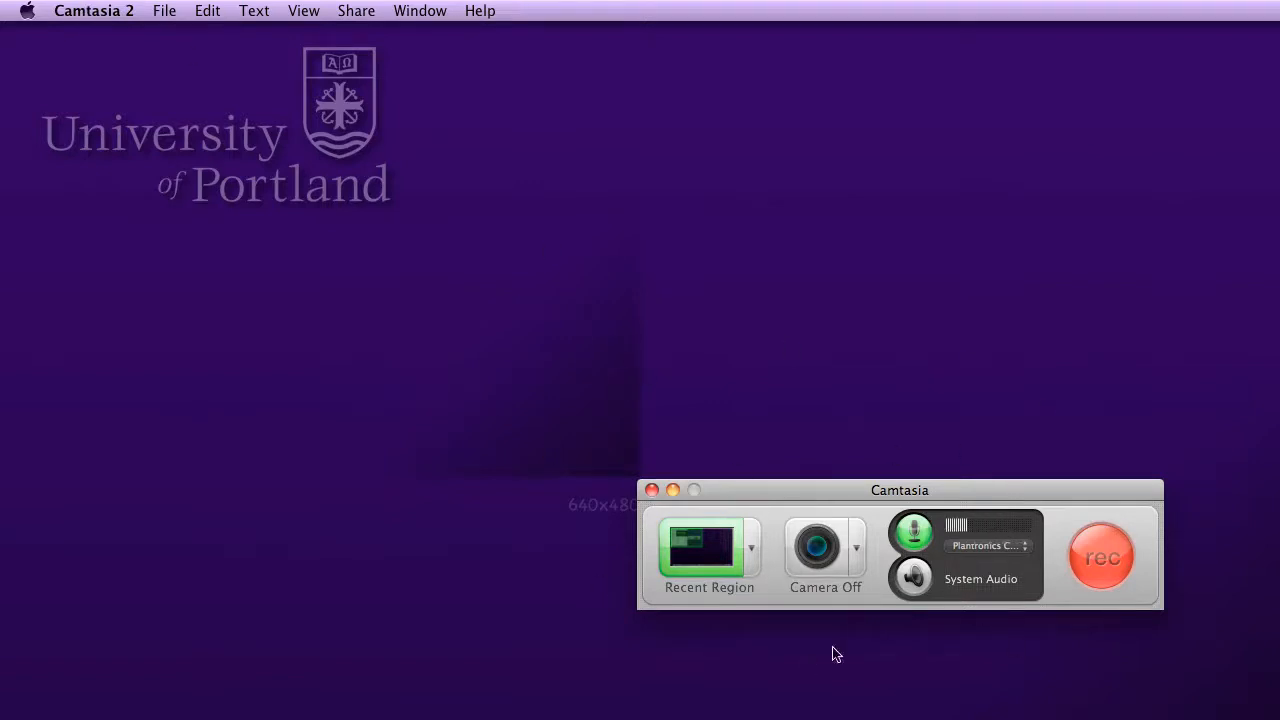
{"action": "mouse_move", "coordinate": [936, 516]}
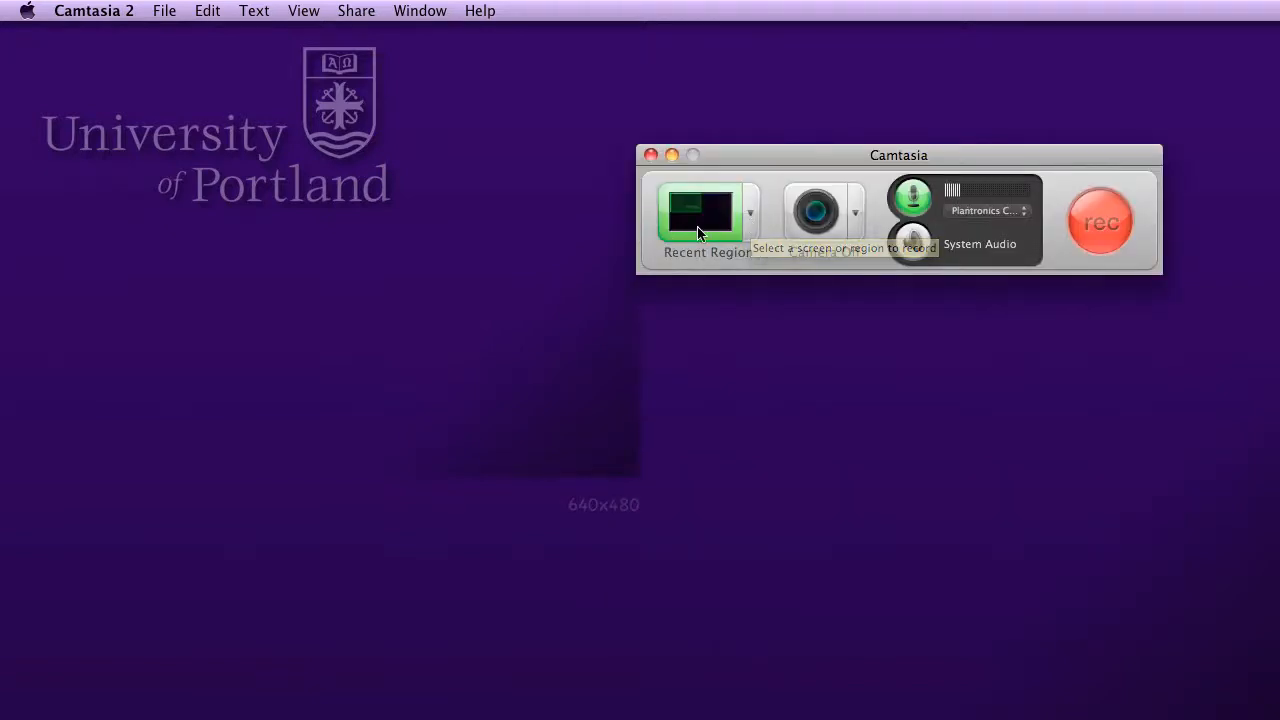
- Show the Recent Region size presets list (YouTube, Web, iPad, 1280×720)
{"action": "left_click", "coordinate": [748, 212]}
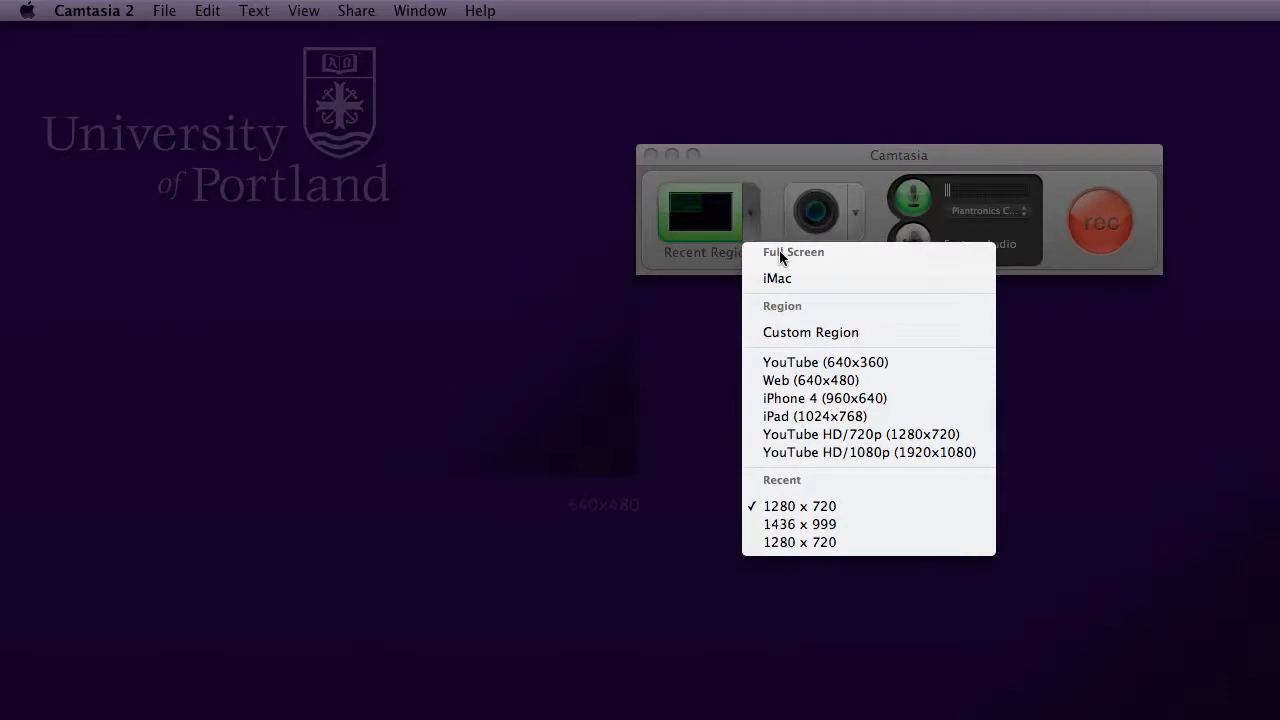
{"action": "mouse_move", "coordinate": [804, 416]}
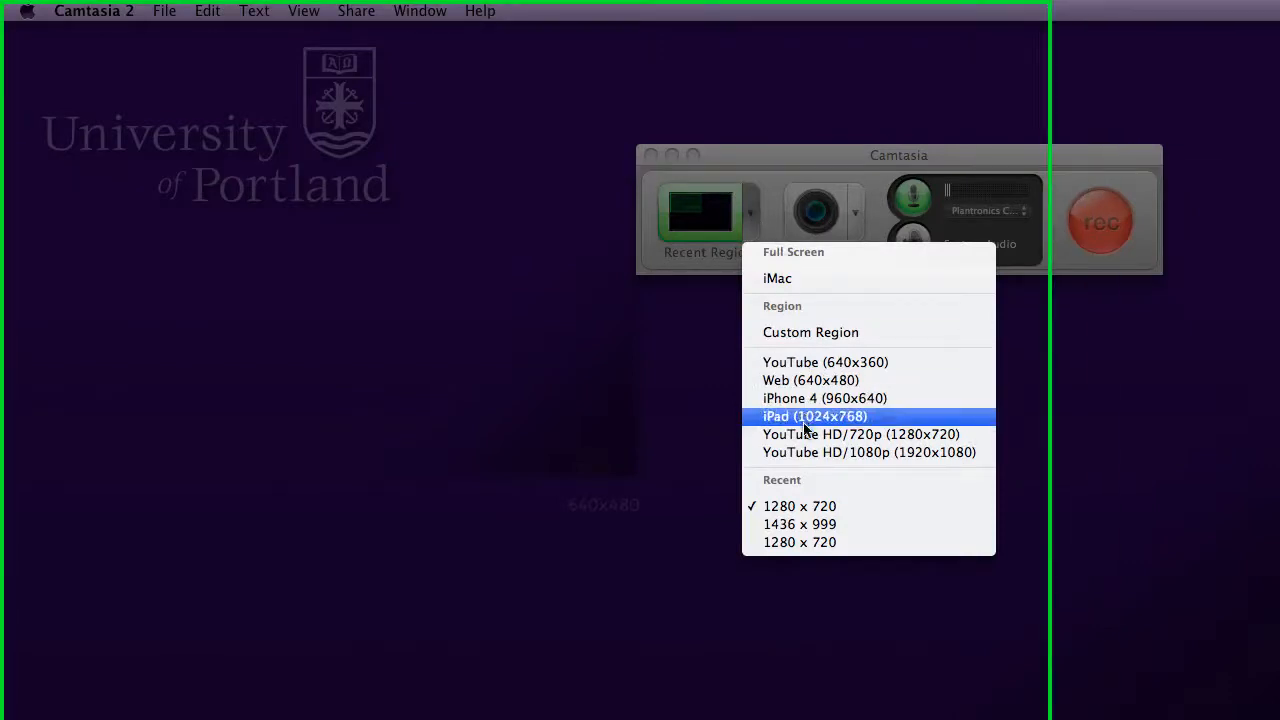
{"action": "mouse_move", "coordinate": [800, 506]}
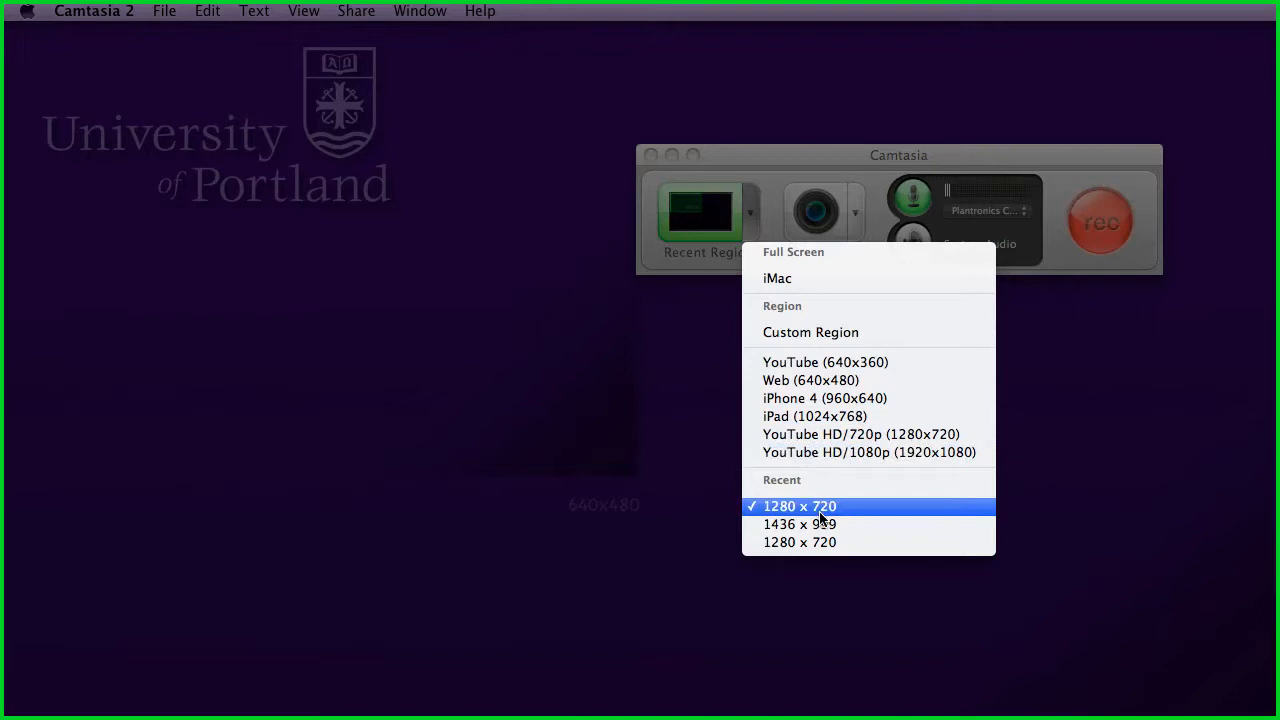
{"action": "mouse_move", "coordinate": [810, 512]}
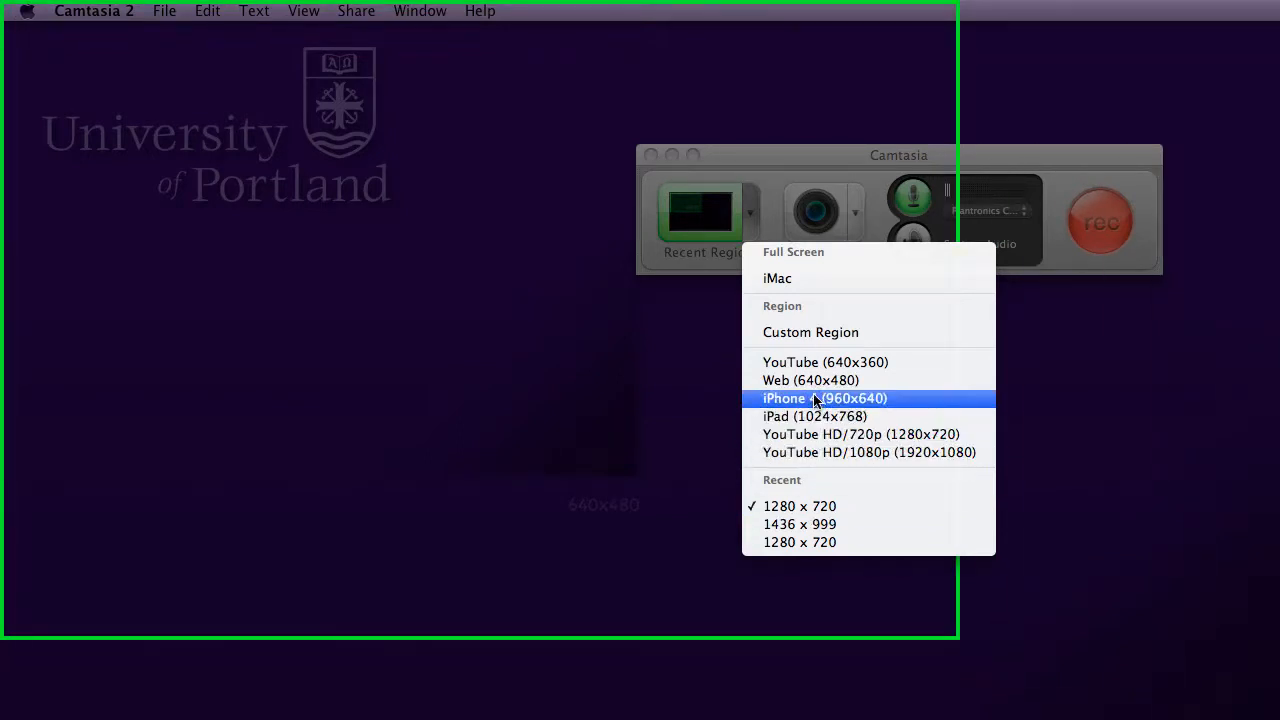
{"action": "mouse_move", "coordinate": [820, 362]}
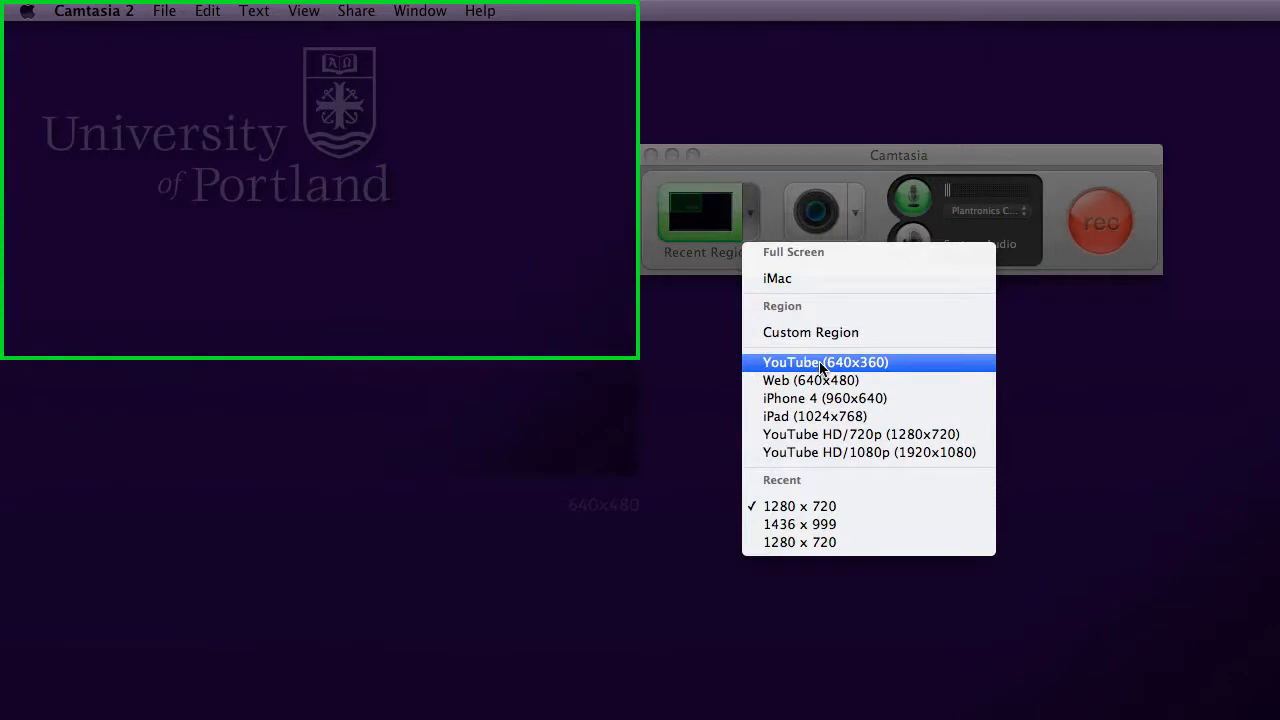
{"action": "mouse_move", "coordinate": [820, 380]}
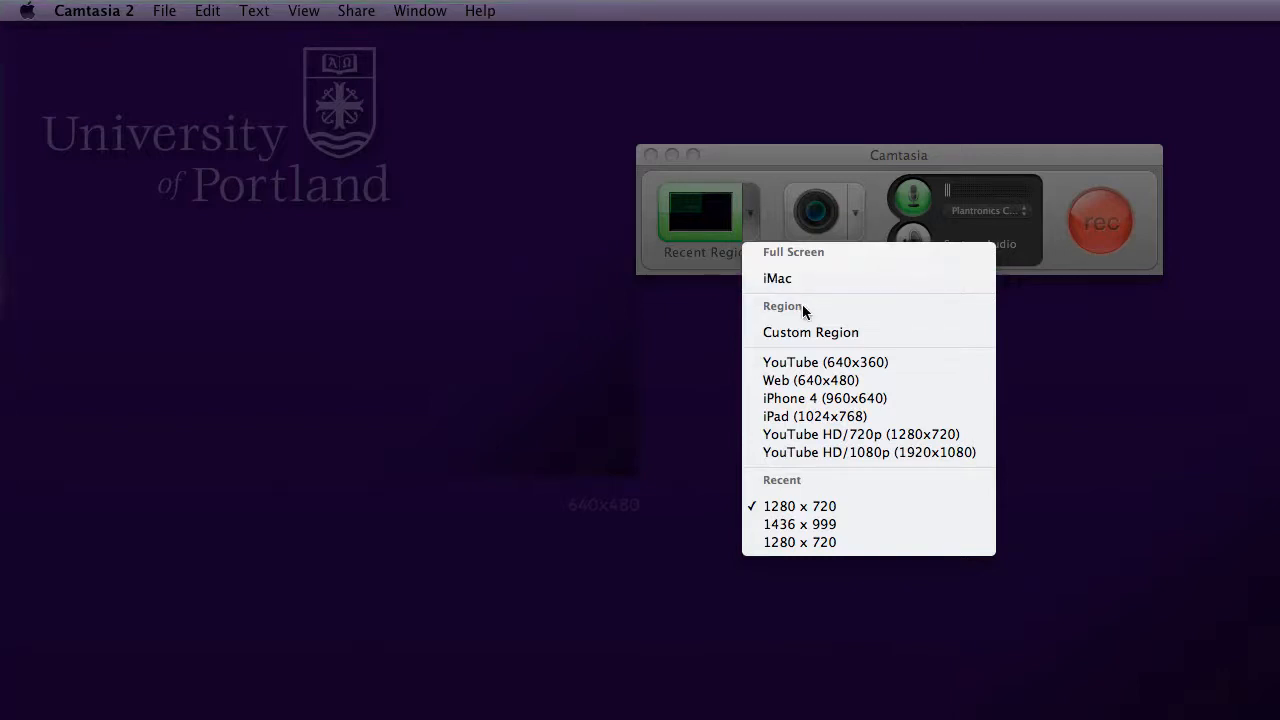
{"action": "mouse_move", "coordinate": [860, 434]}
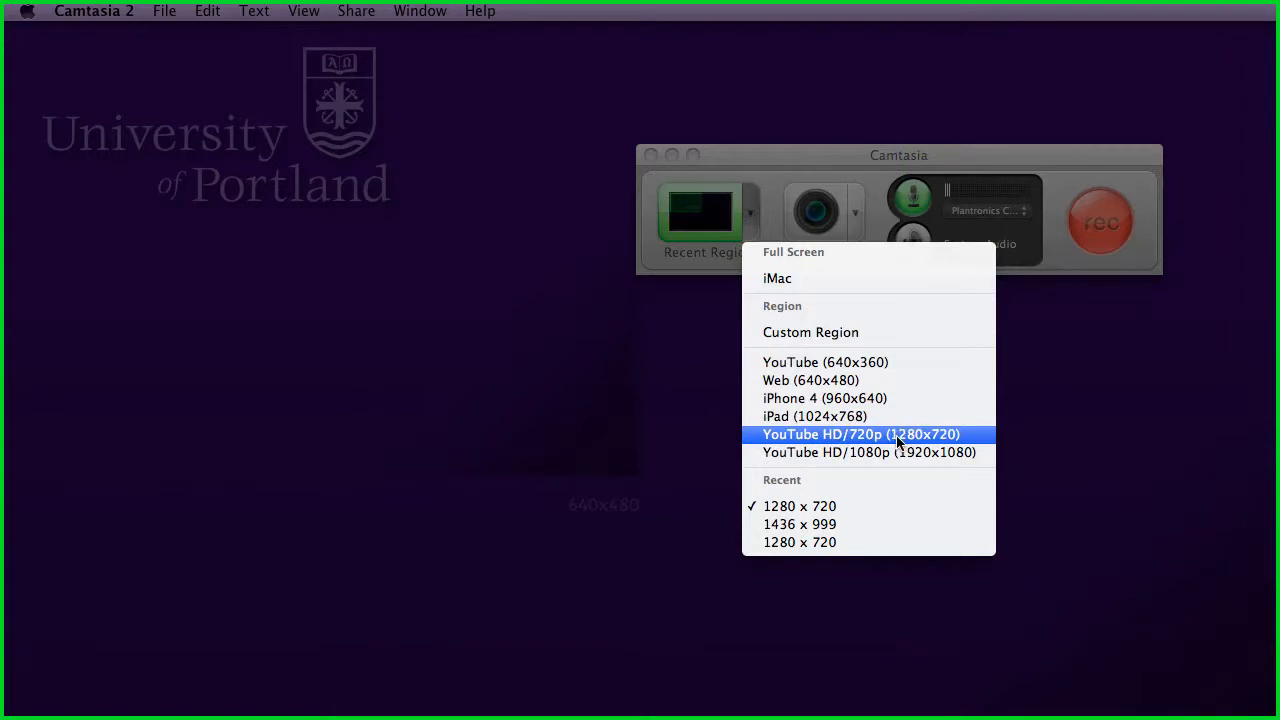
{"action": "mouse_move", "coordinate": [896, 452]}
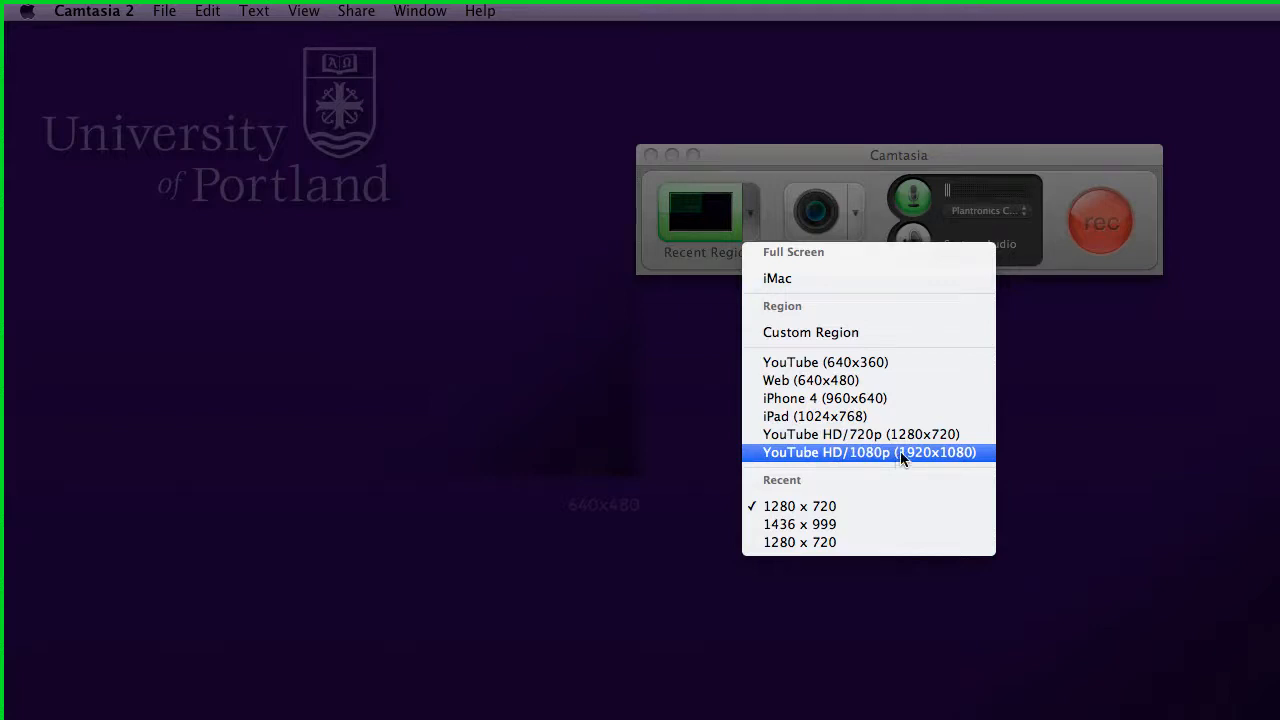
{"action": "mouse_move", "coordinate": [960, 456]}
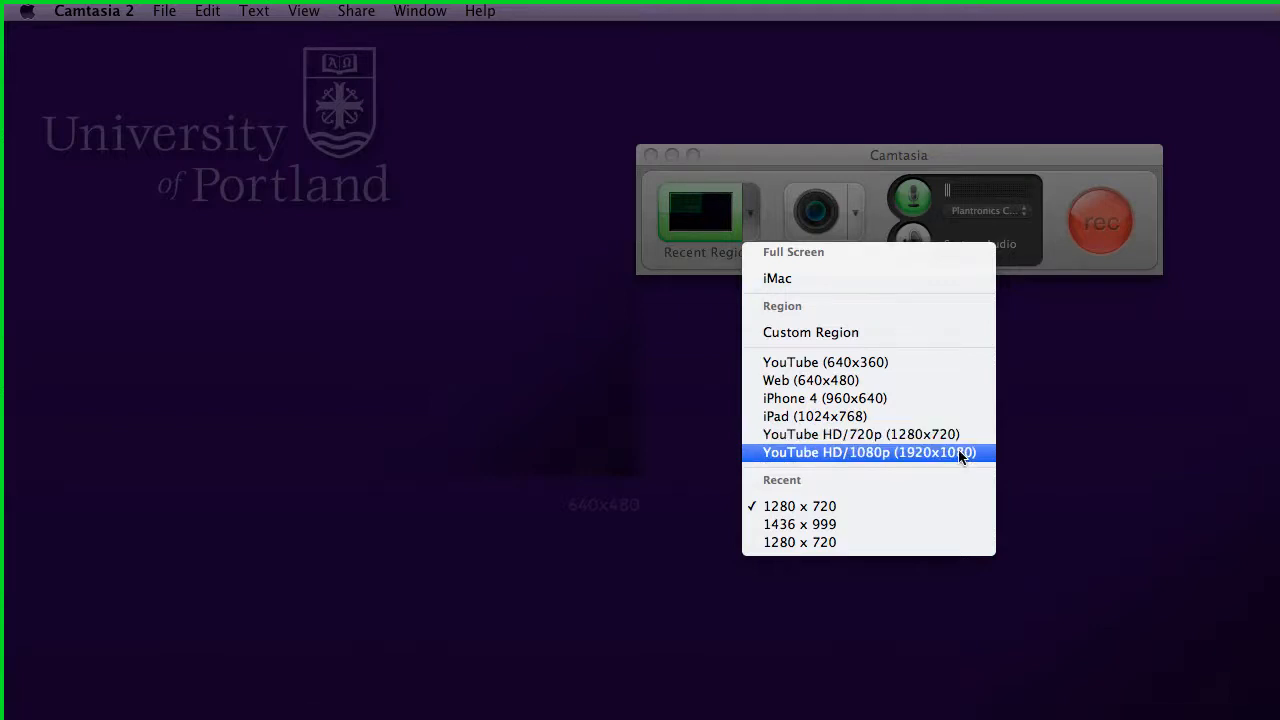
{"action": "mouse_move", "coordinate": [860, 434]}
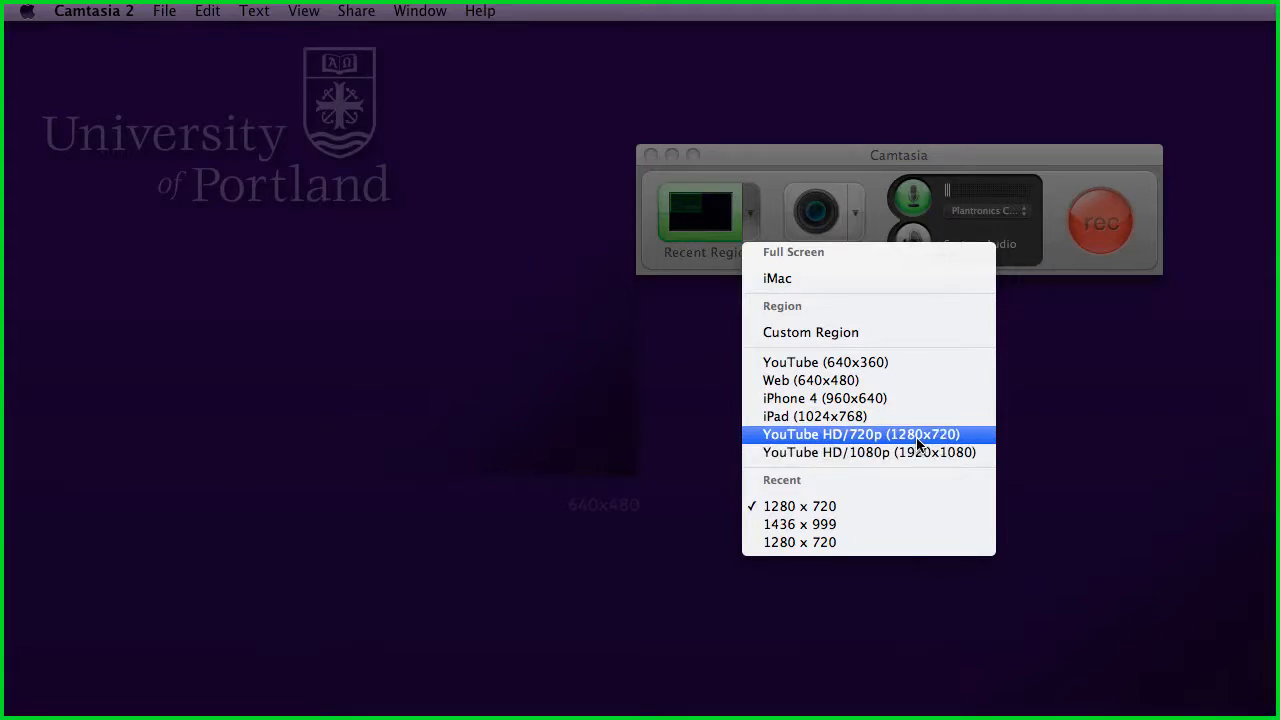
{"action": "mouse_move", "coordinate": [890, 444]}
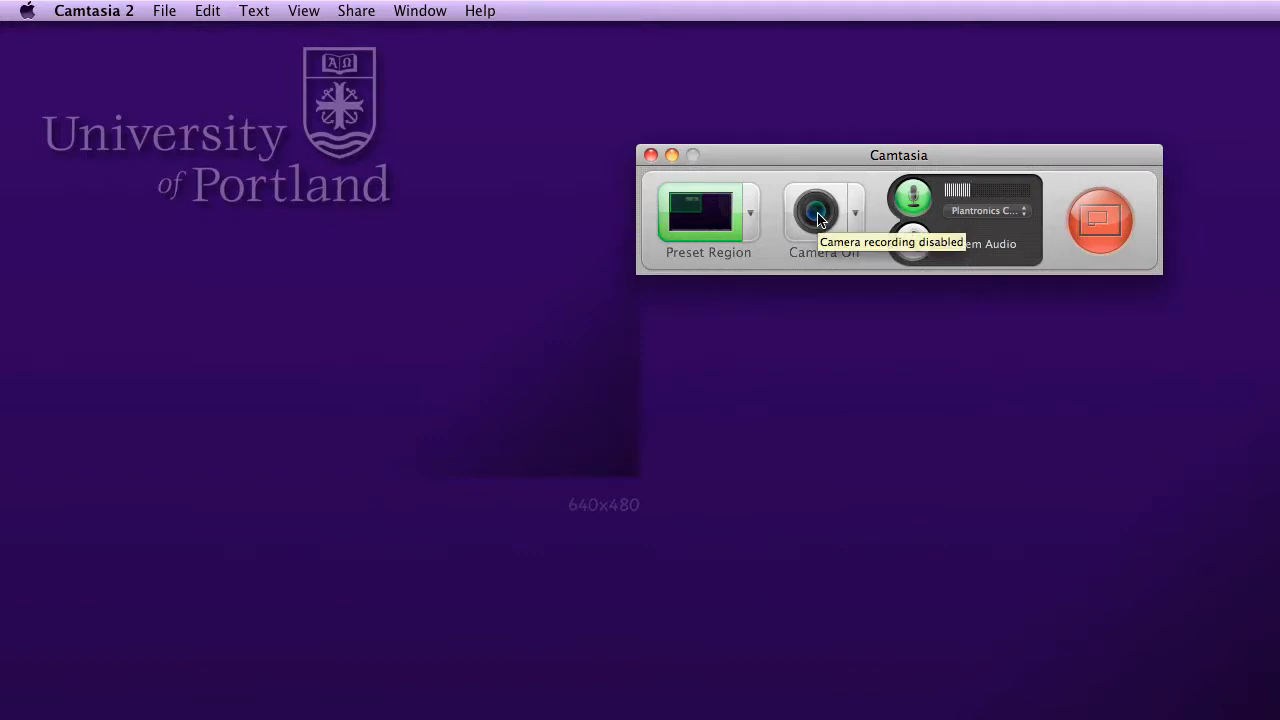
- Review the audio input devices and keep Plantronics C620 as the microphone
{"action": "left_click", "coordinate": [984, 210]}
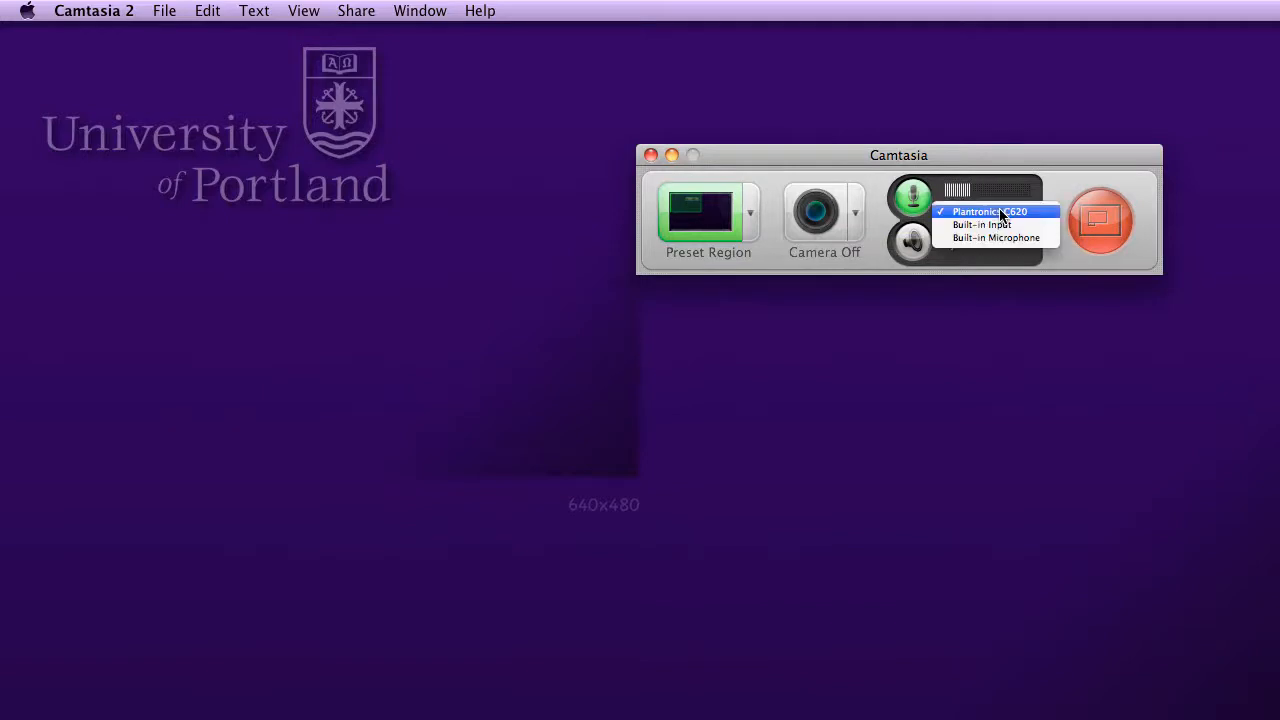
{"action": "mouse_move", "coordinate": [980, 224]}
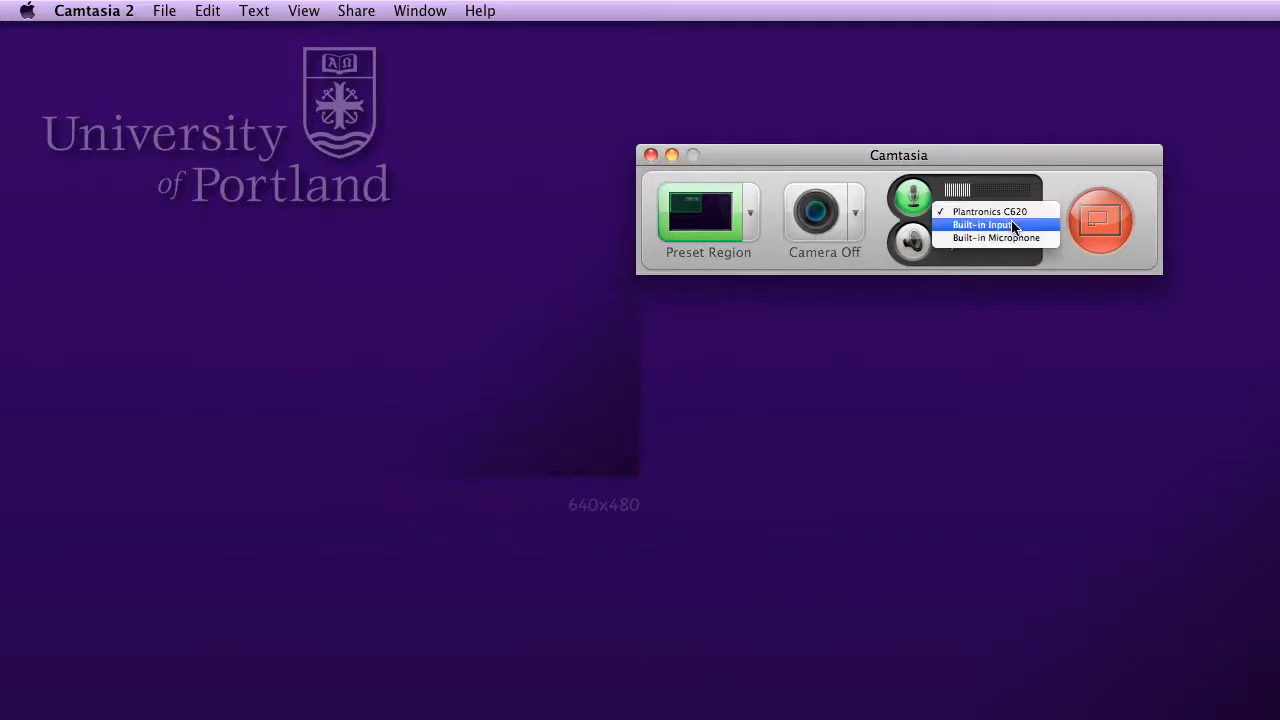
{"action": "mouse_move", "coordinate": [1000, 212]}
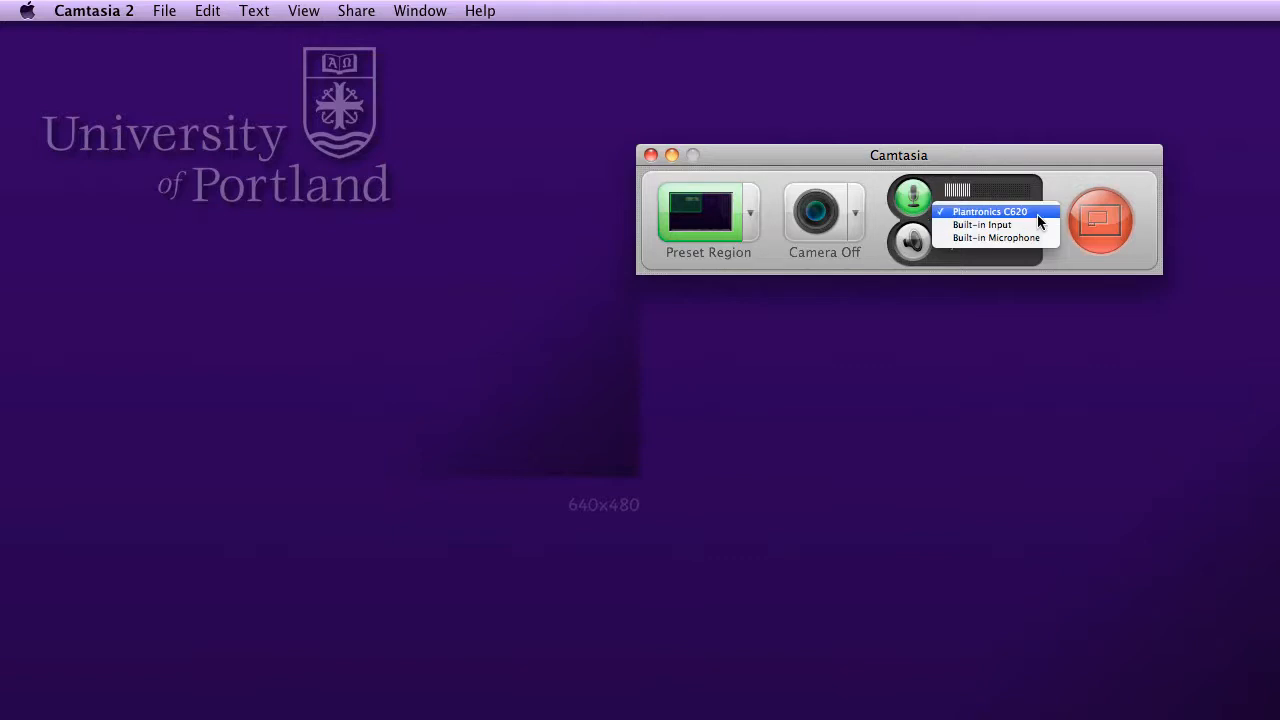
{"action": "left_click", "coordinate": [988, 212]}
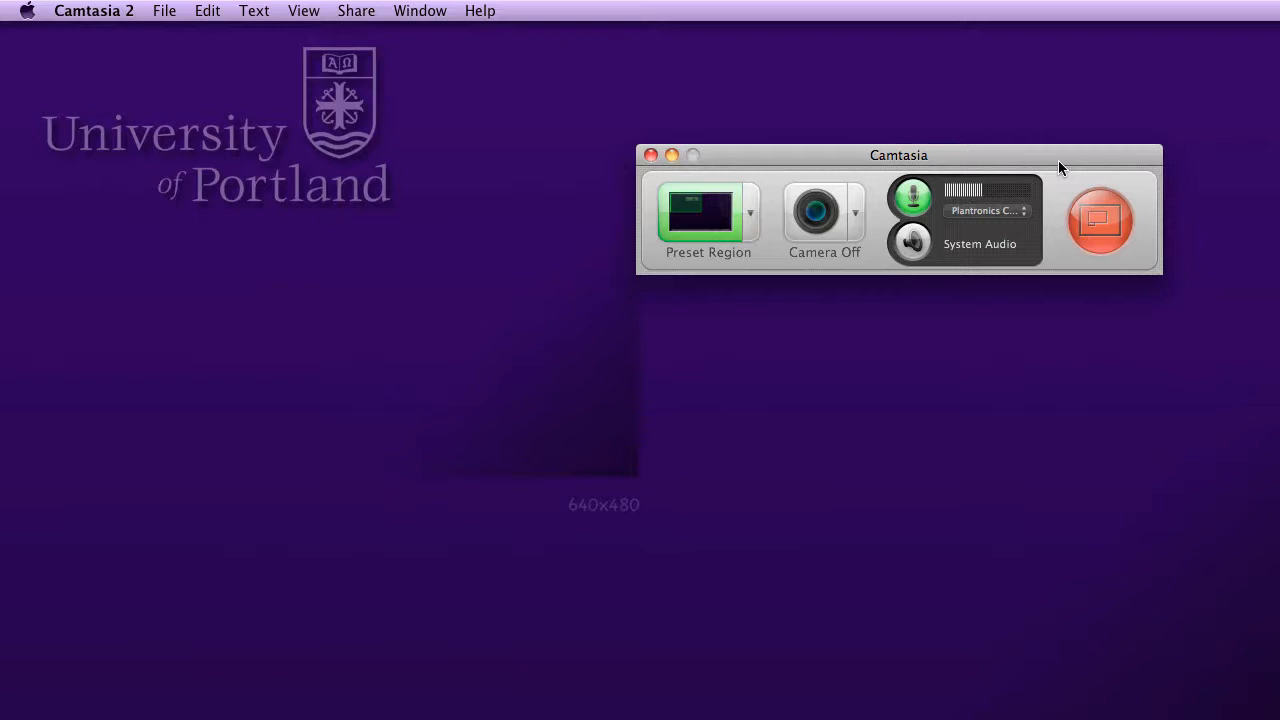
{"action": "mouse_move", "coordinate": [960, 246]}
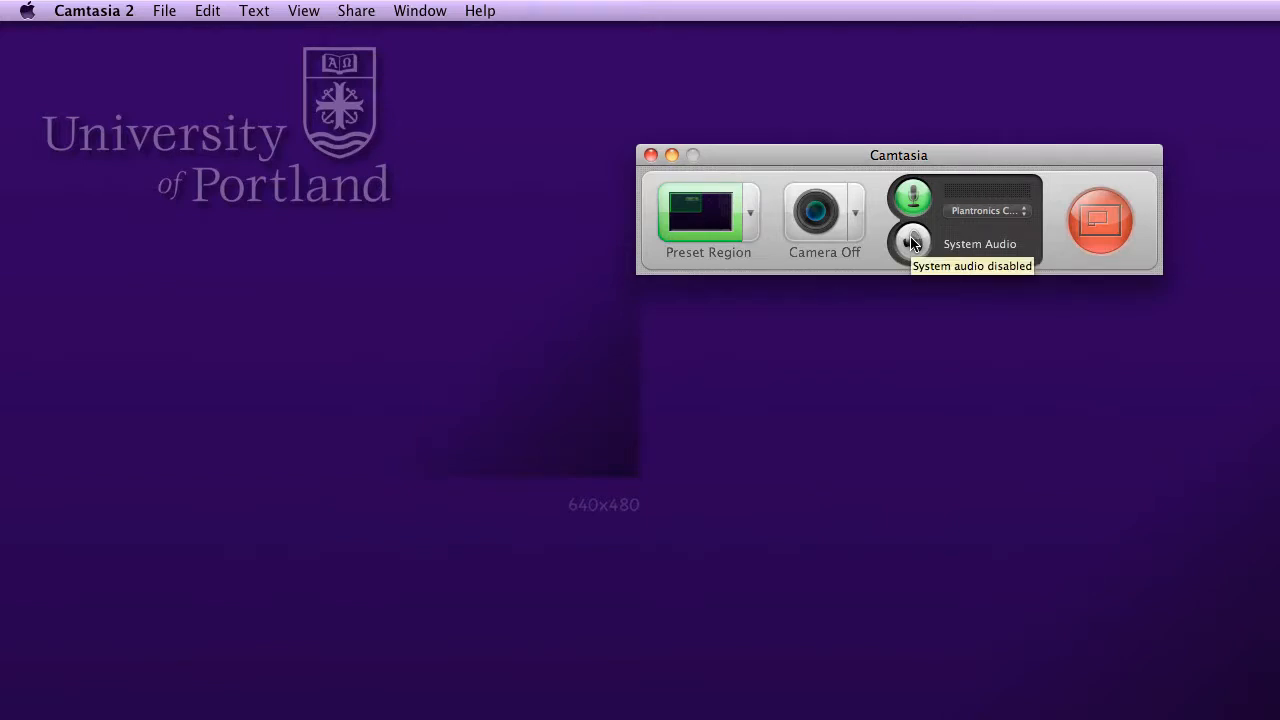
{"action": "mouse_move", "coordinate": [1100, 222]}
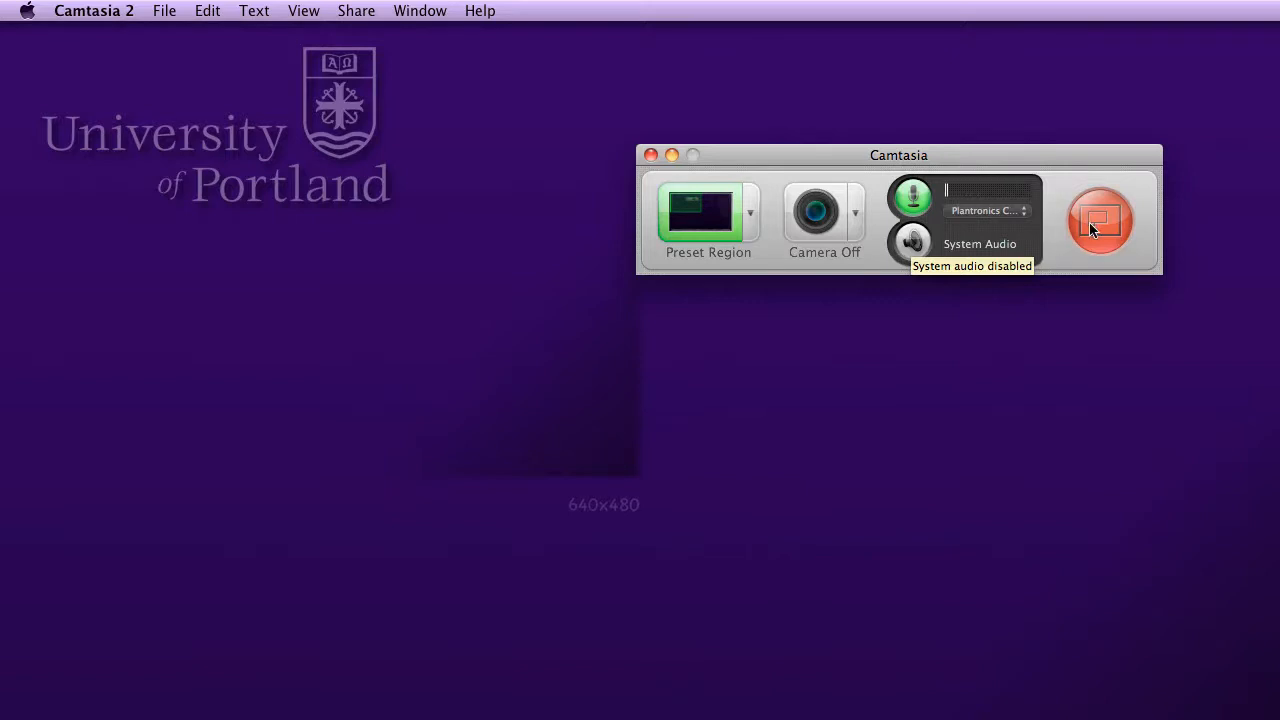
{"action": "mouse_move", "coordinate": [1100, 258]}
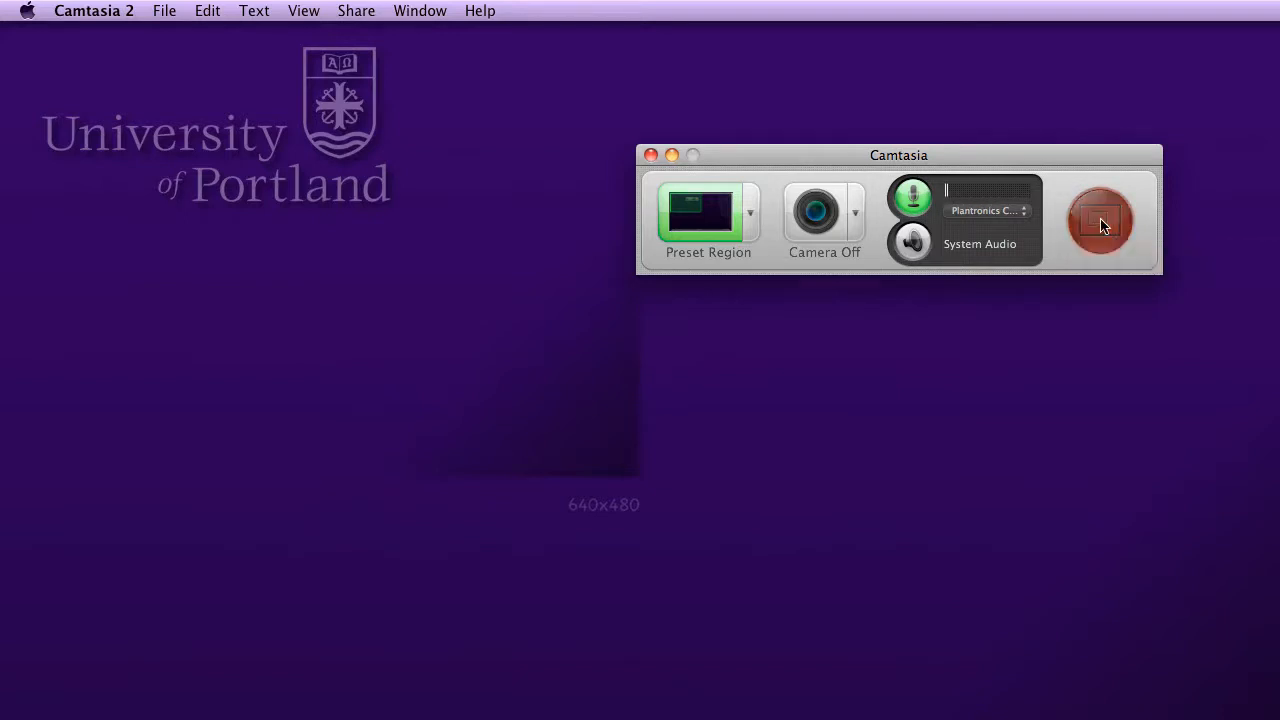
- Start a recording of the 640×480 preset region with system audio off
{"action": "left_click", "coordinate": [1100, 220]}
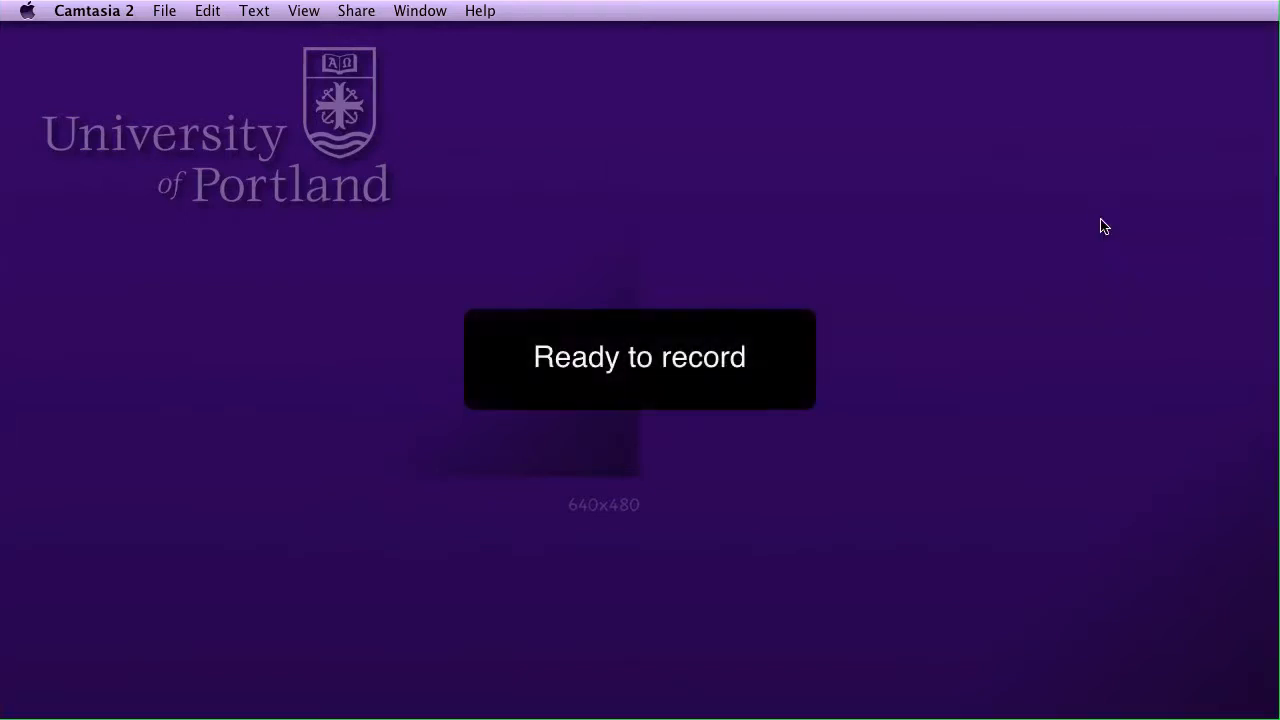
{"action": "mouse_move", "coordinate": [1244, 716]}
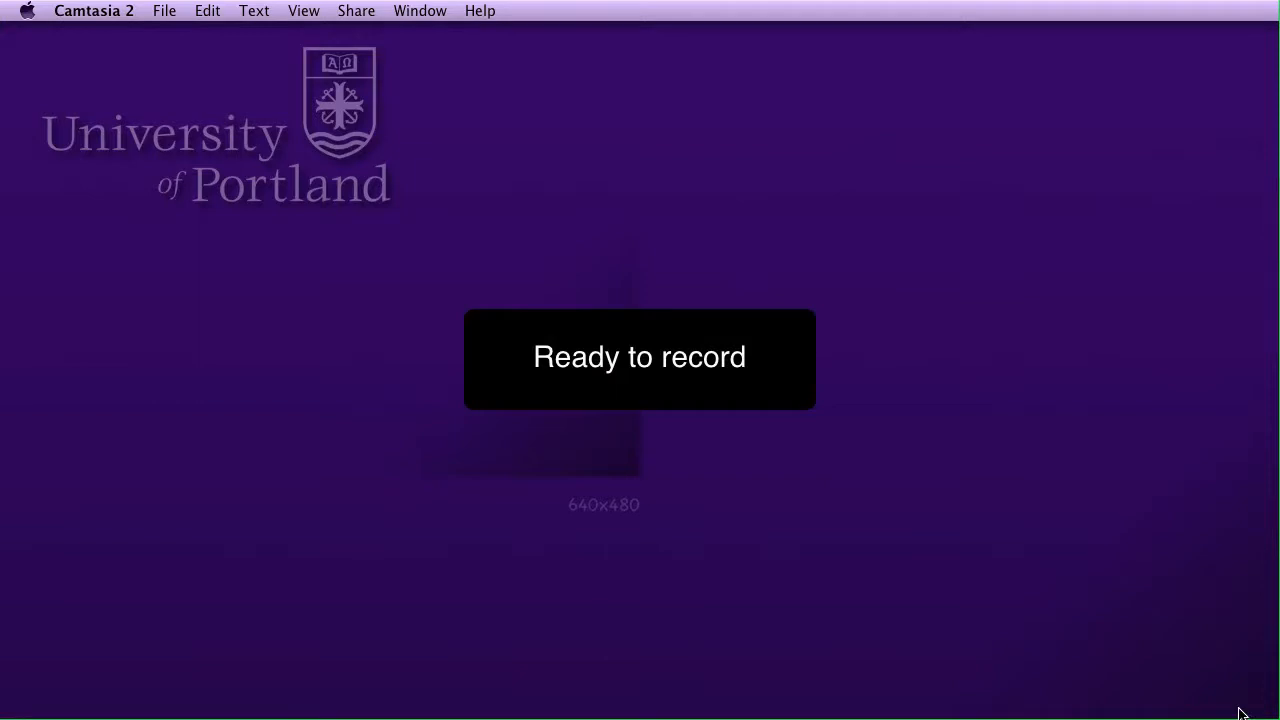
{"action": "mouse_move", "coordinate": [958, 682]}
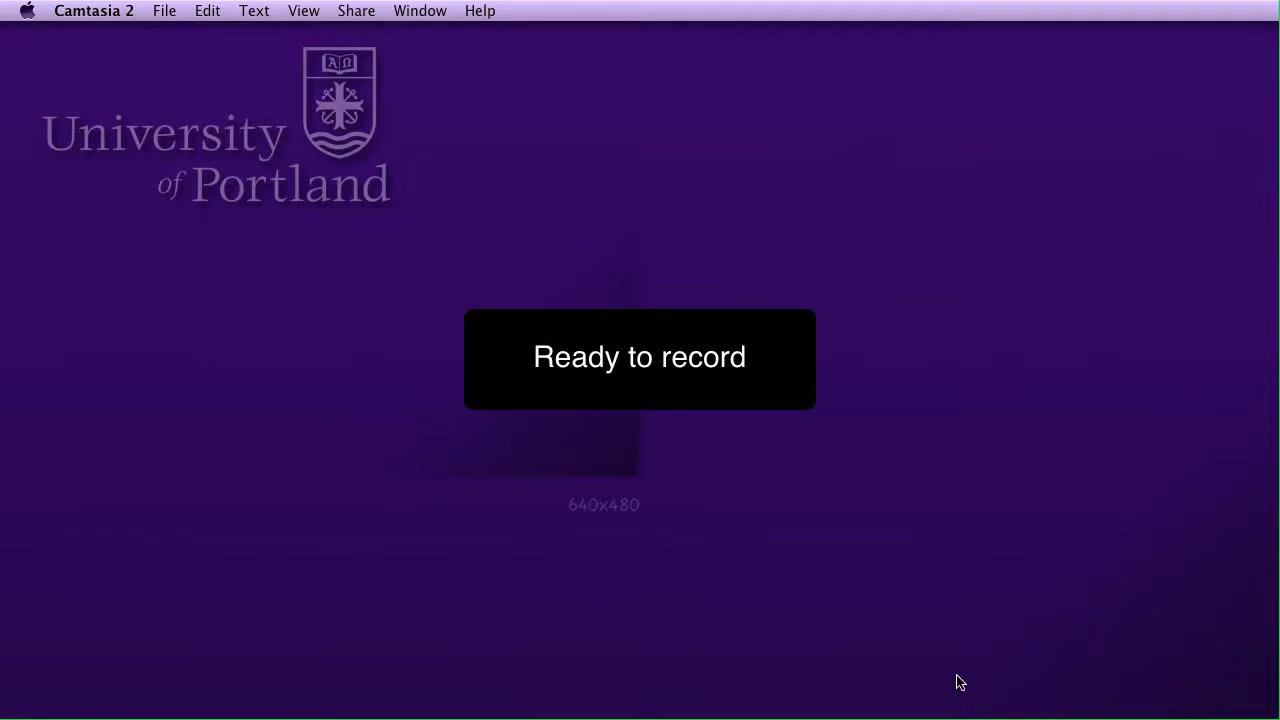
{"action": "mouse_move", "coordinate": [950, 652]}
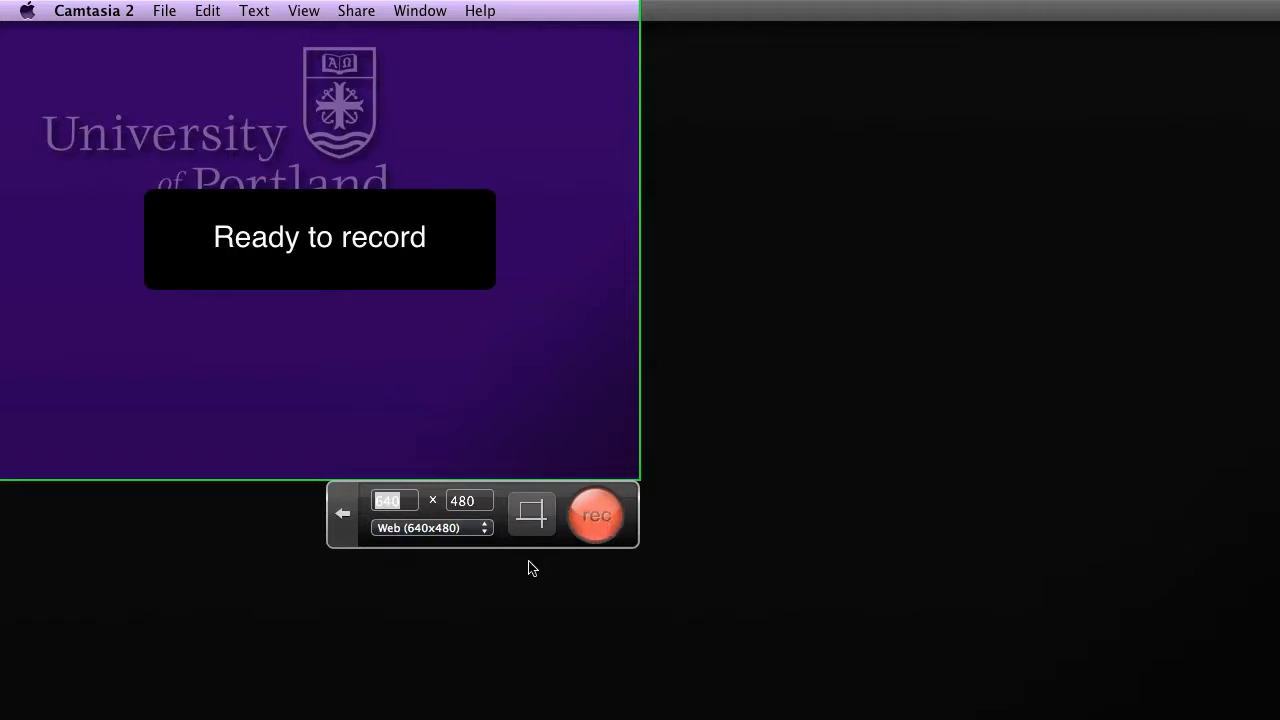
- Switch the capture area to the YouTube HD preset and begin recording
{"action": "left_click", "coordinate": [430, 528]}
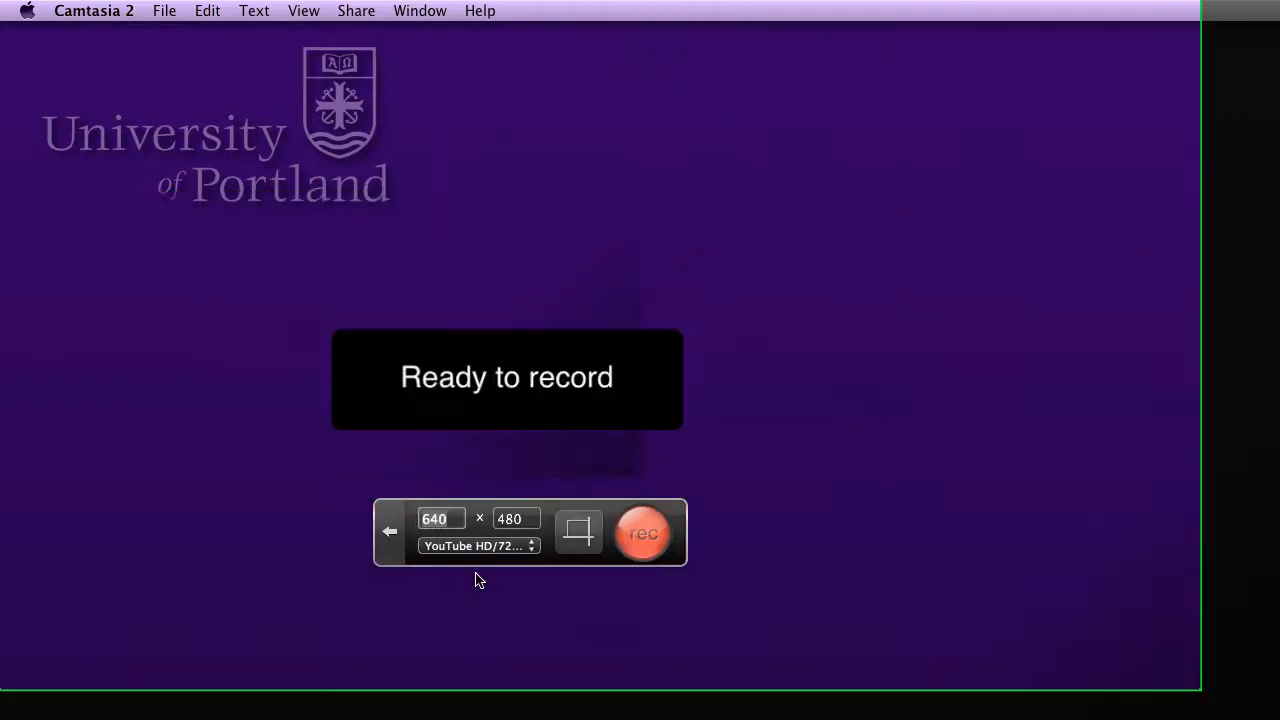
{"action": "left_click", "coordinate": [644, 532]}
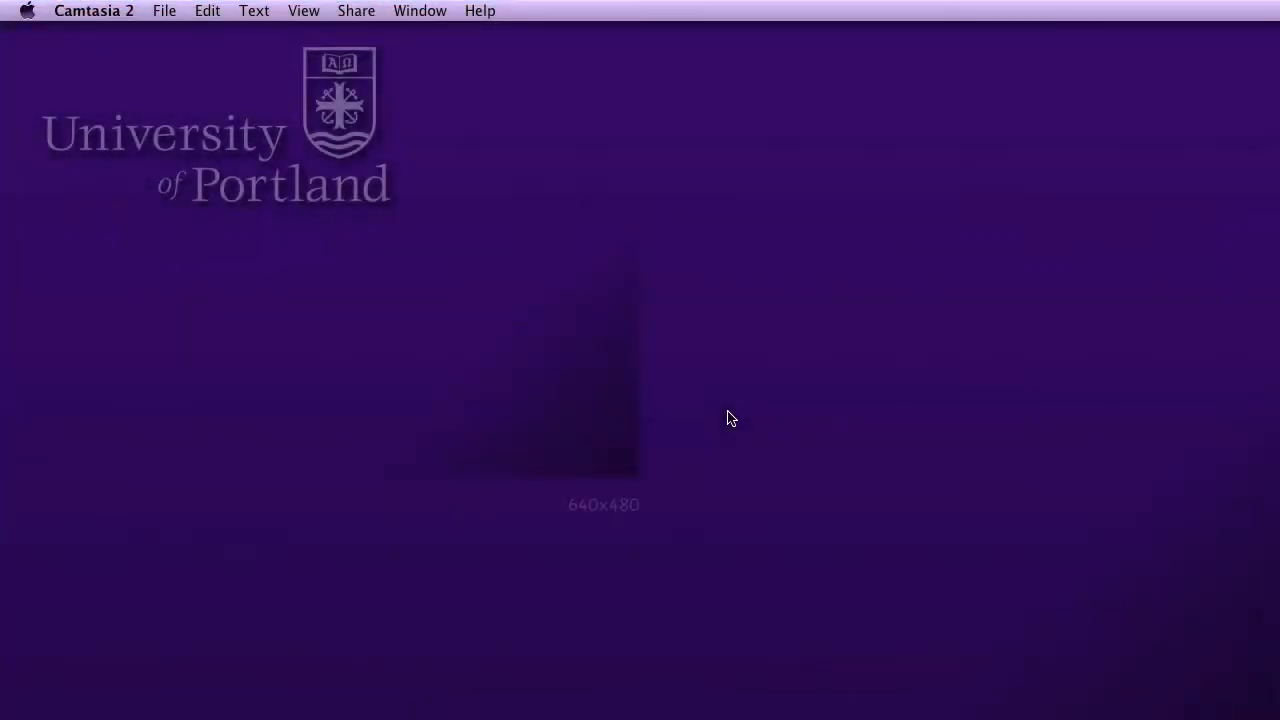
{"action": "mouse_move", "coordinate": [670, 452]}
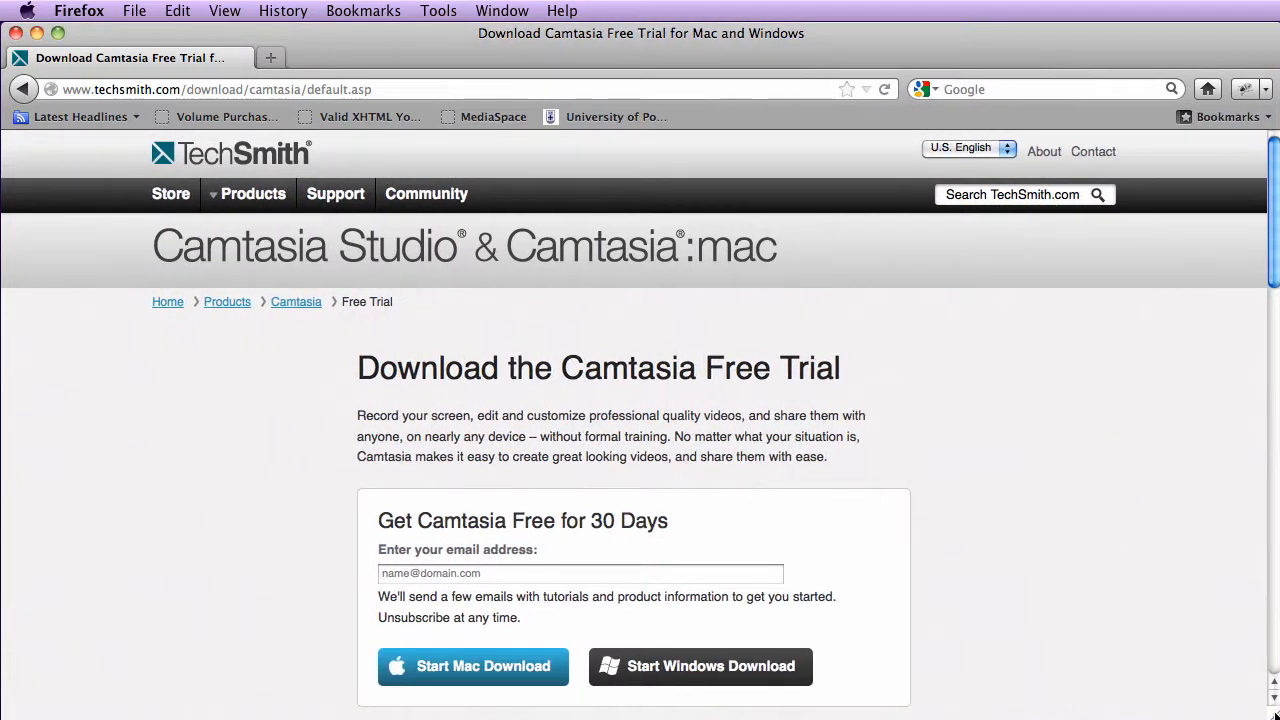
{"action": "mouse_move", "coordinate": [792, 482]}
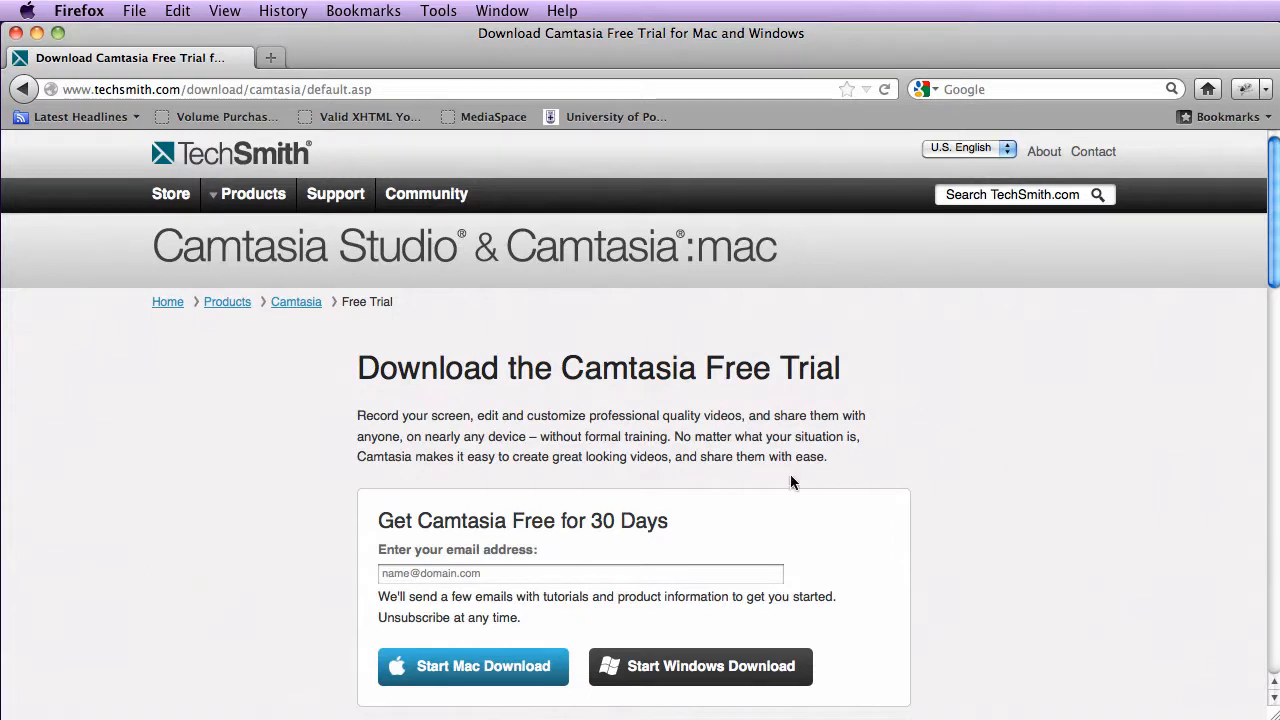
{"action": "mouse_move", "coordinate": [618, 218]}
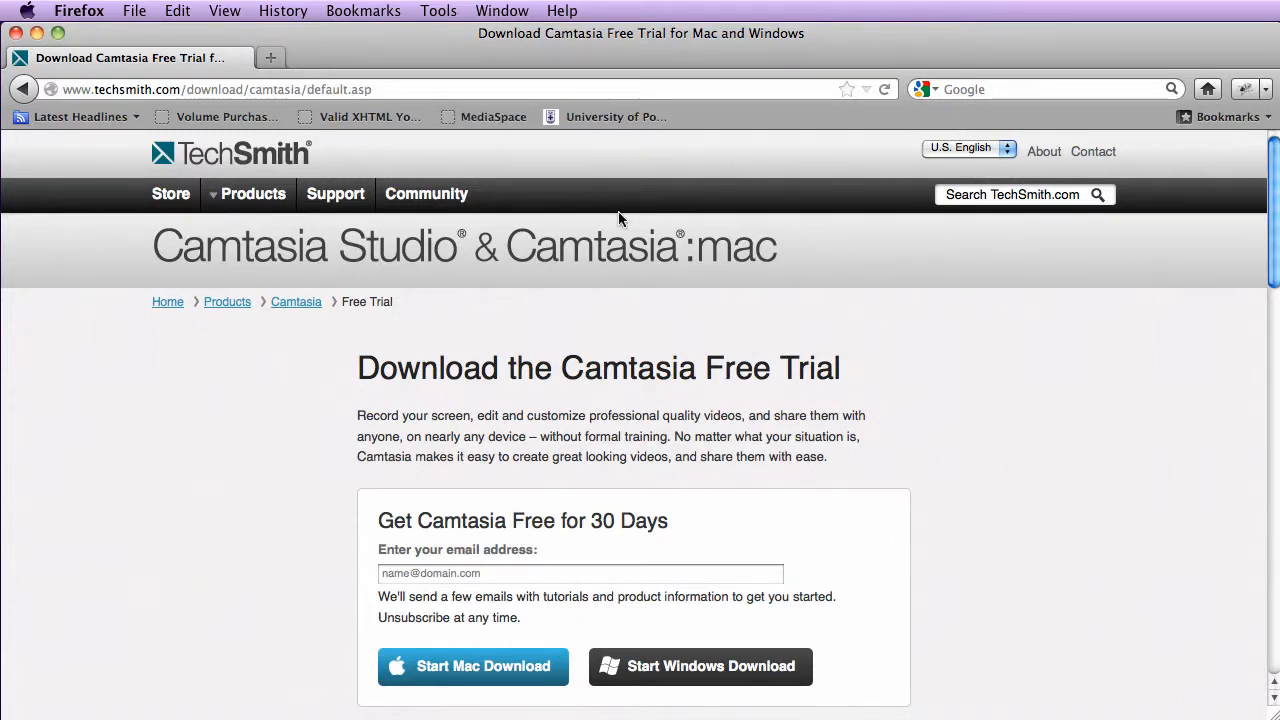
{"action": "mouse_move", "coordinate": [576, 264]}
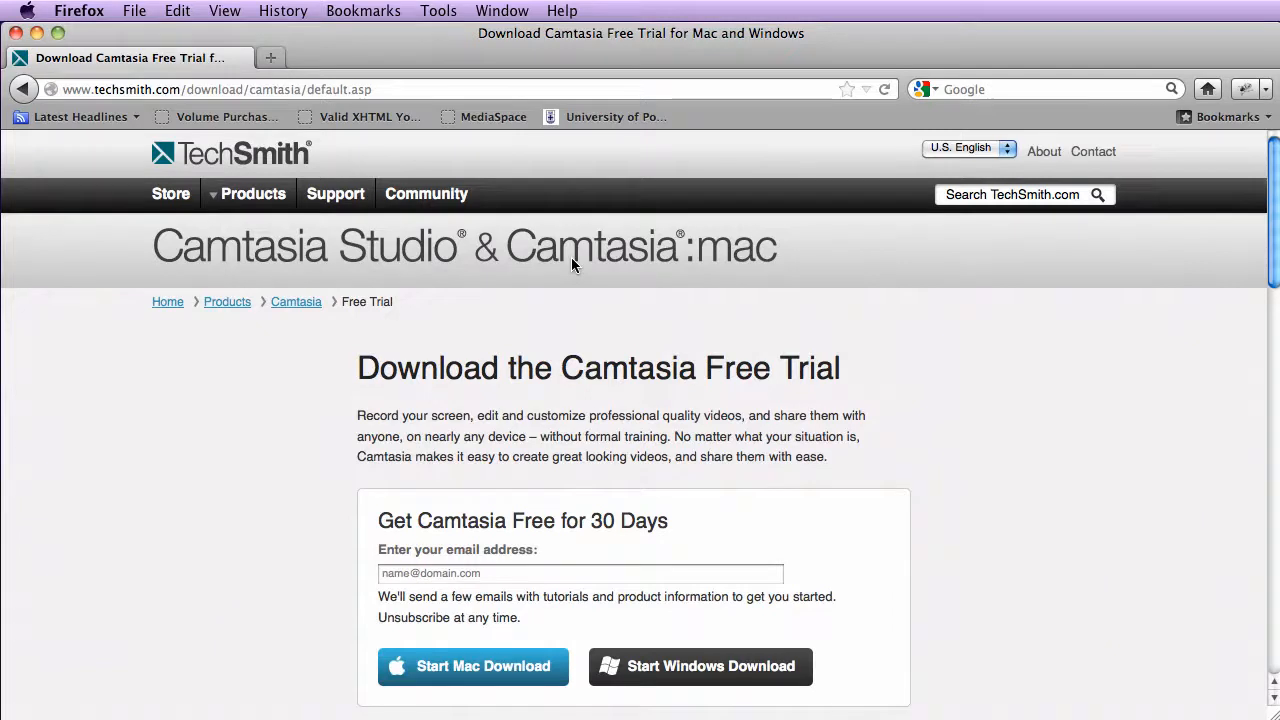
{"action": "mouse_move", "coordinate": [792, 498]}
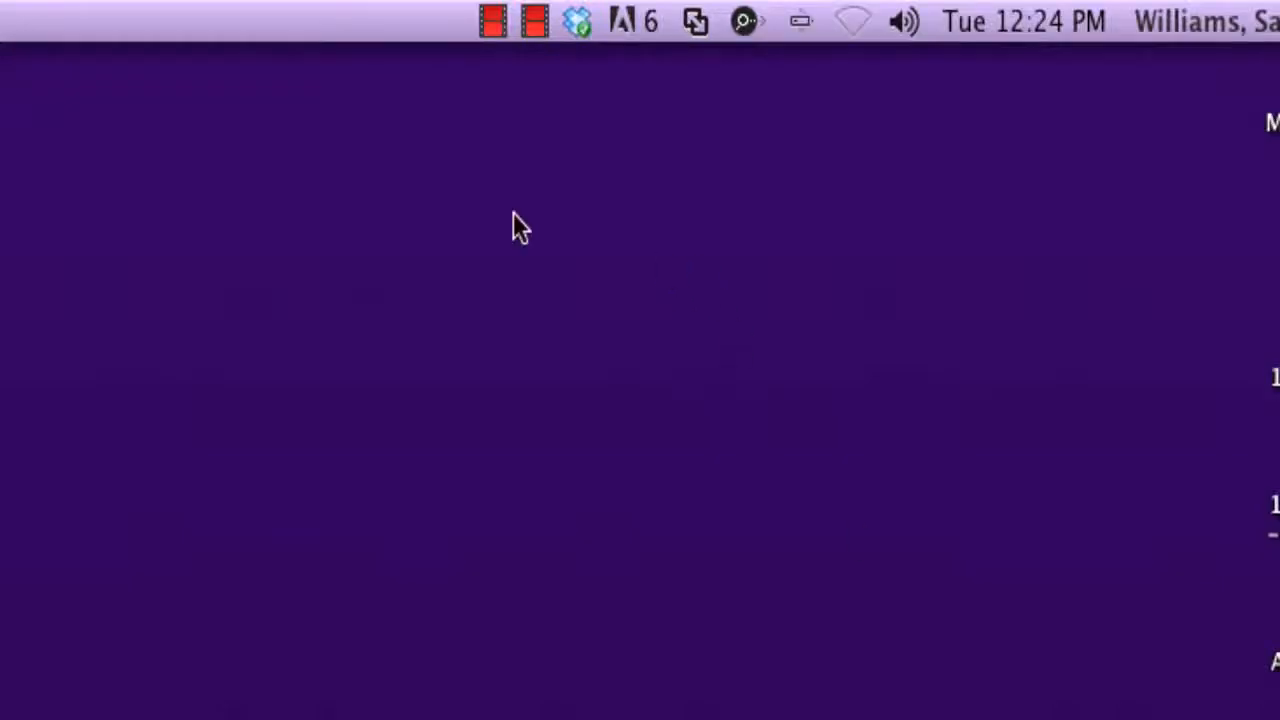
- Stop the running recording from the menu-bar icon, retrying once until it stops
{"action": "left_click", "coordinate": [532, 20]}
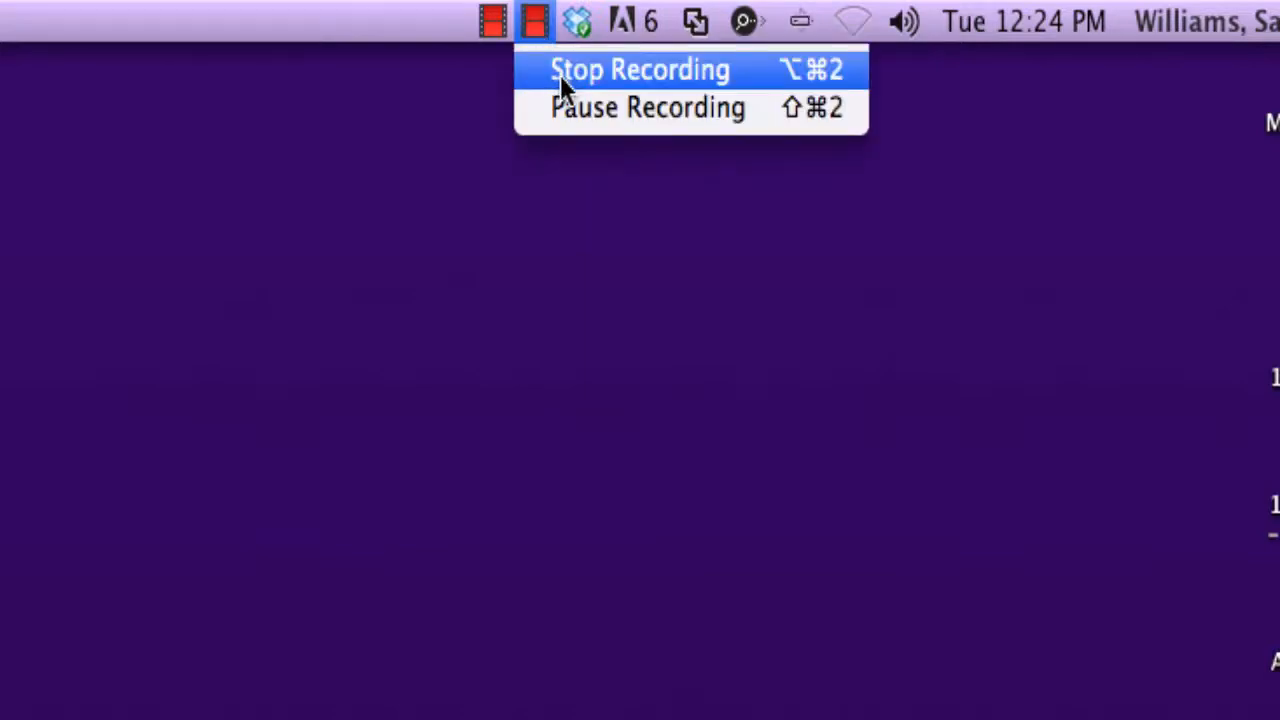
{"action": "left_click", "coordinate": [640, 68]}
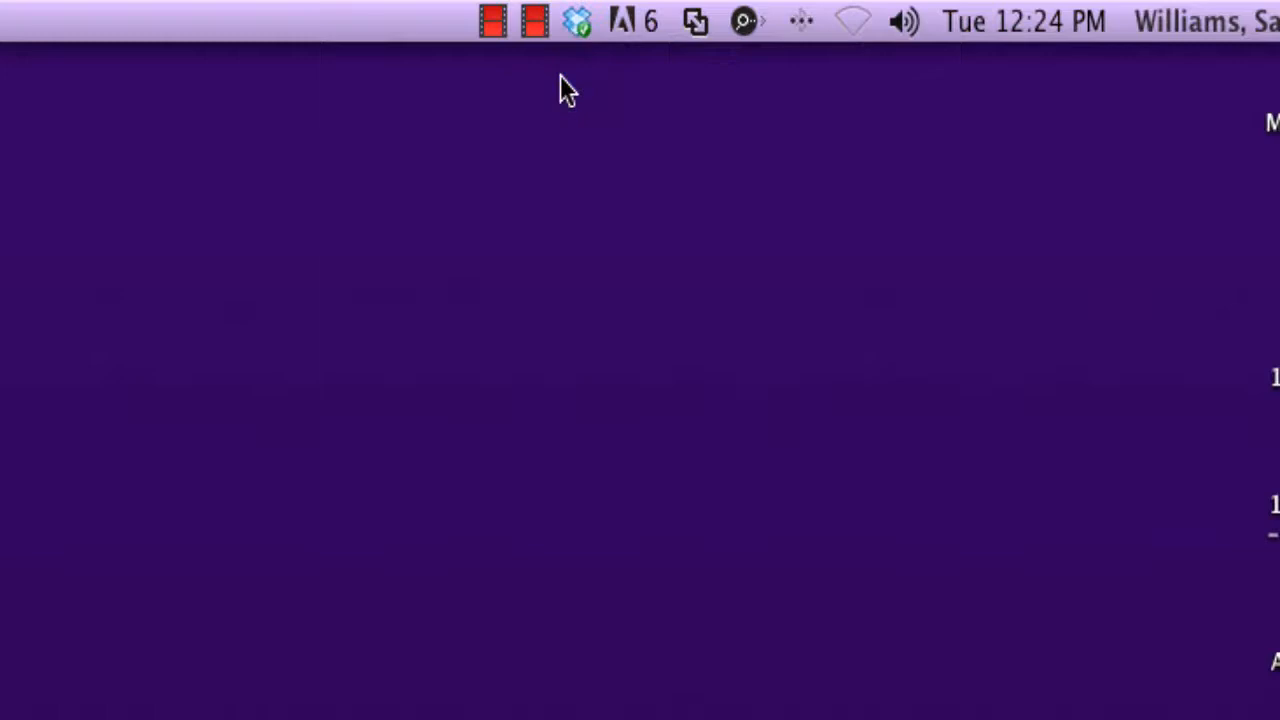
{"action": "mouse_move", "coordinate": [536, 56]}
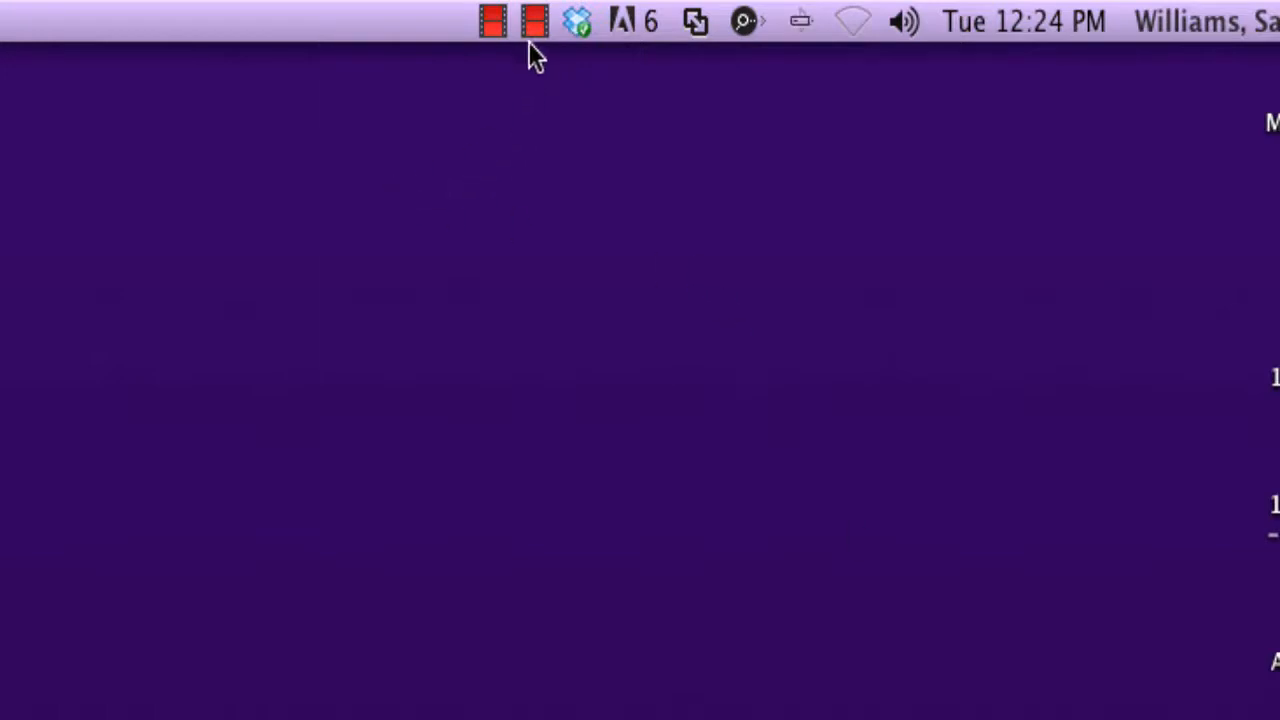
{"action": "left_click", "coordinate": [532, 20]}
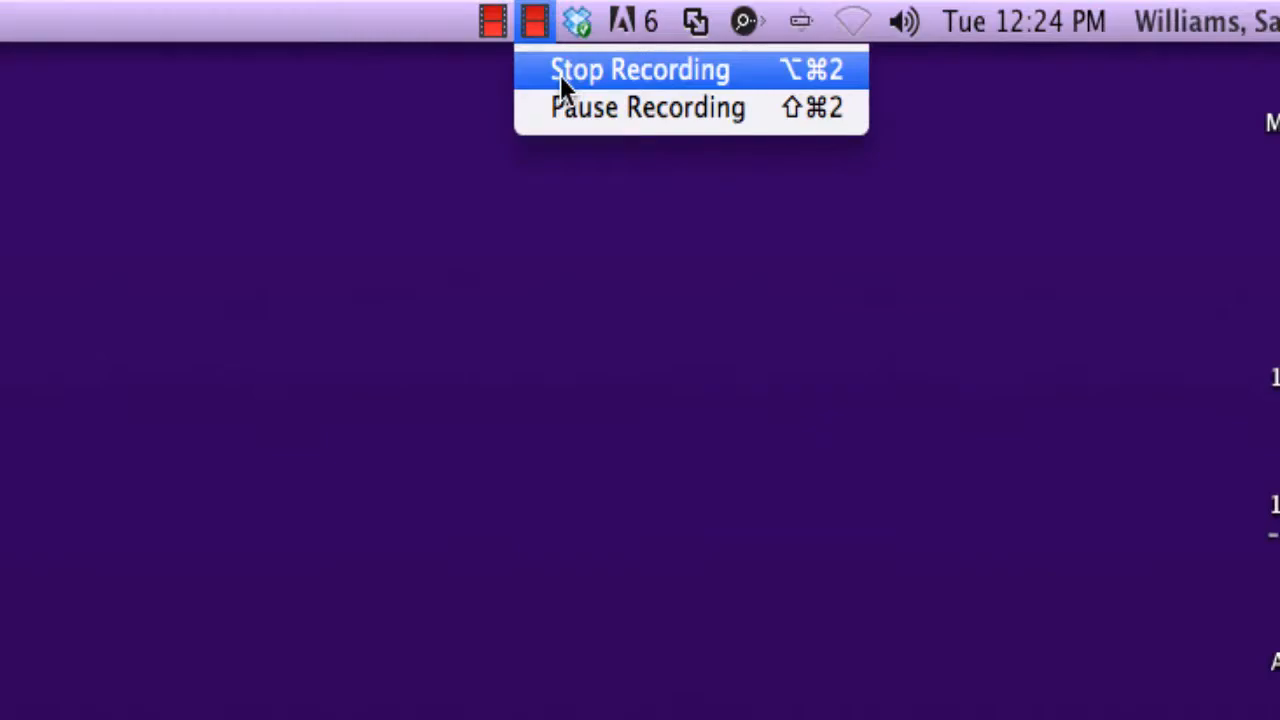
{"action": "left_click", "coordinate": [640, 68]}
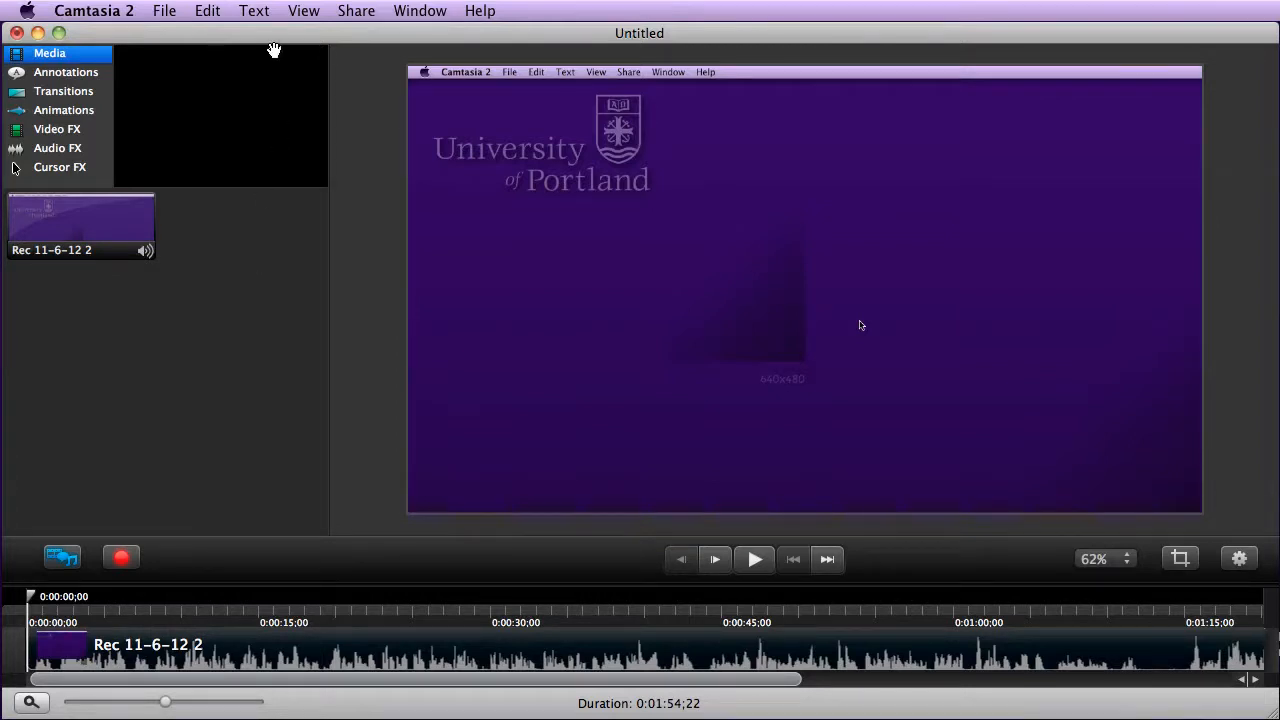
- Focus the editor window and bring up File > Save for the untitled project
{"action": "left_click", "coordinate": [164, 12]}
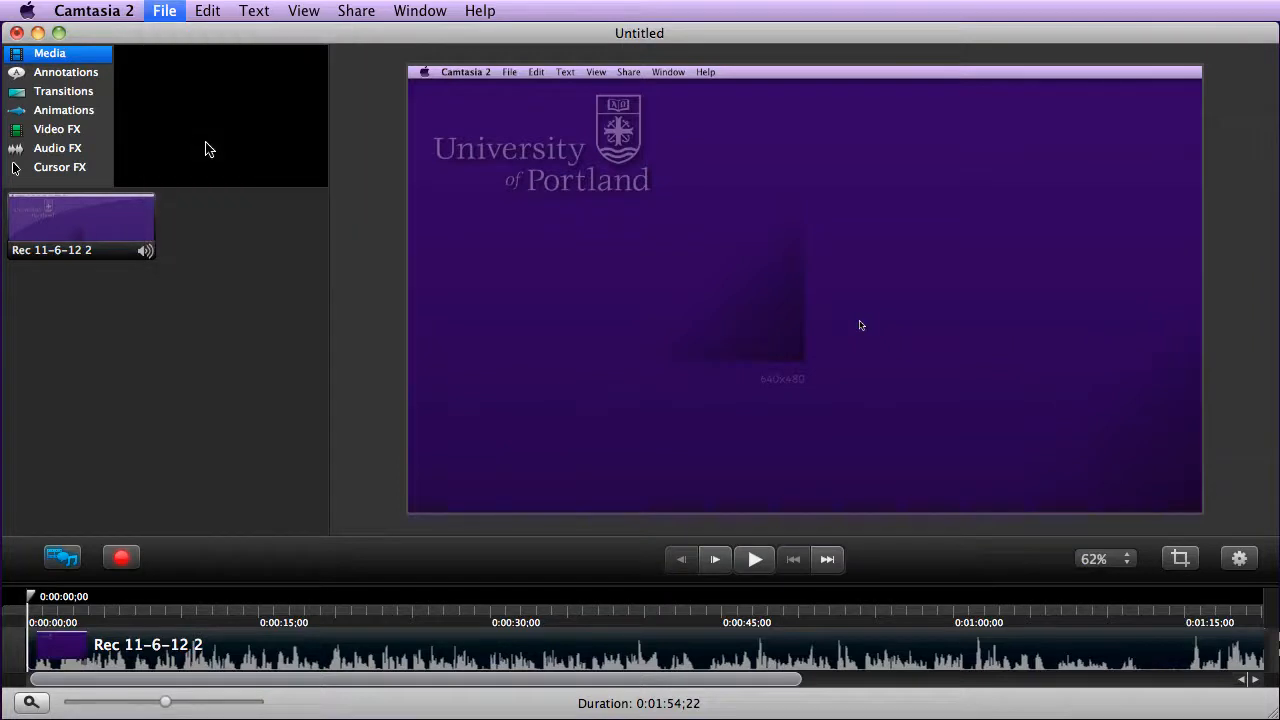
{"action": "left_click", "coordinate": [164, 12]}
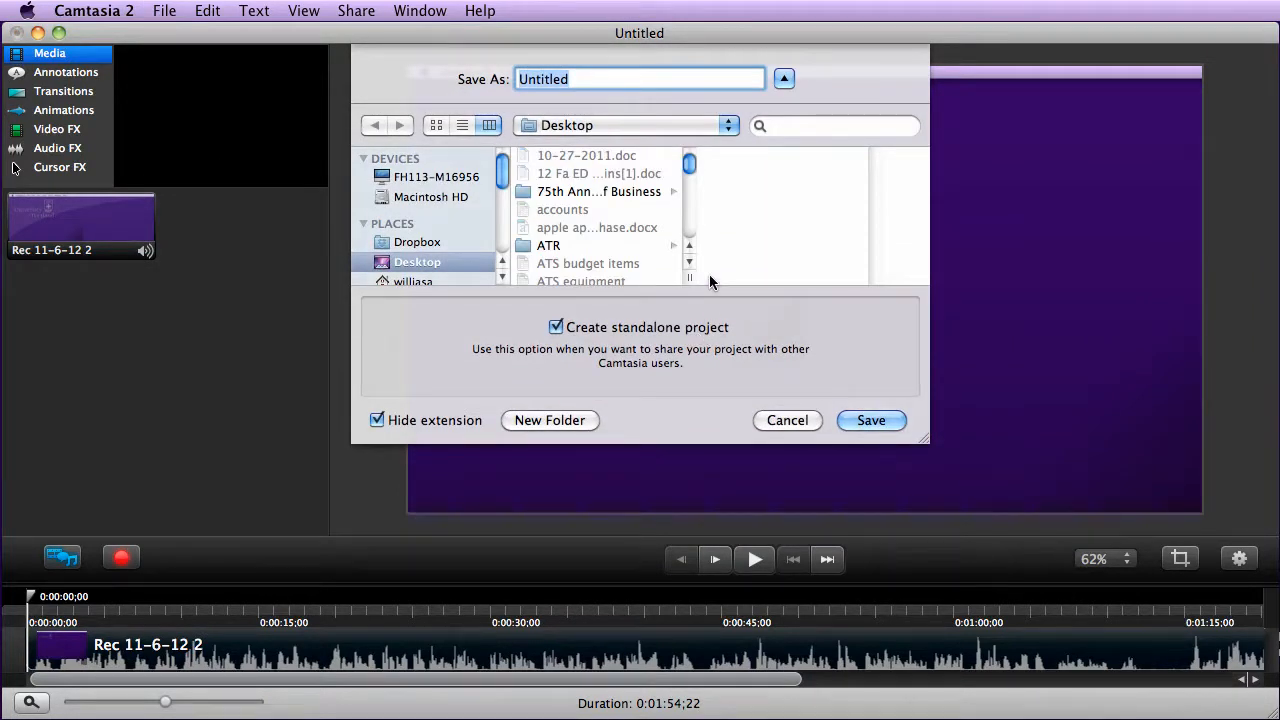
- Name the project 'camtasia recording of my desktop' for saving to the Desktop
{"action": "type", "text": "camtasia"}
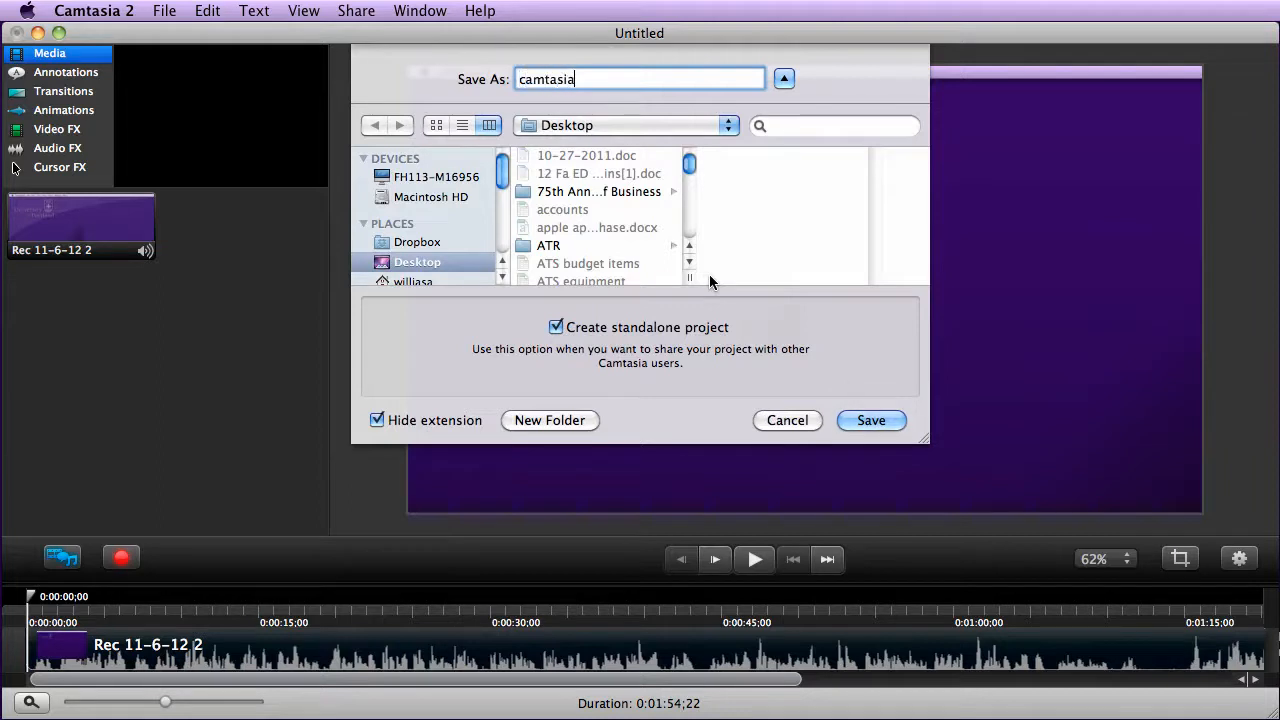
{"action": "type", "text": "recording"}
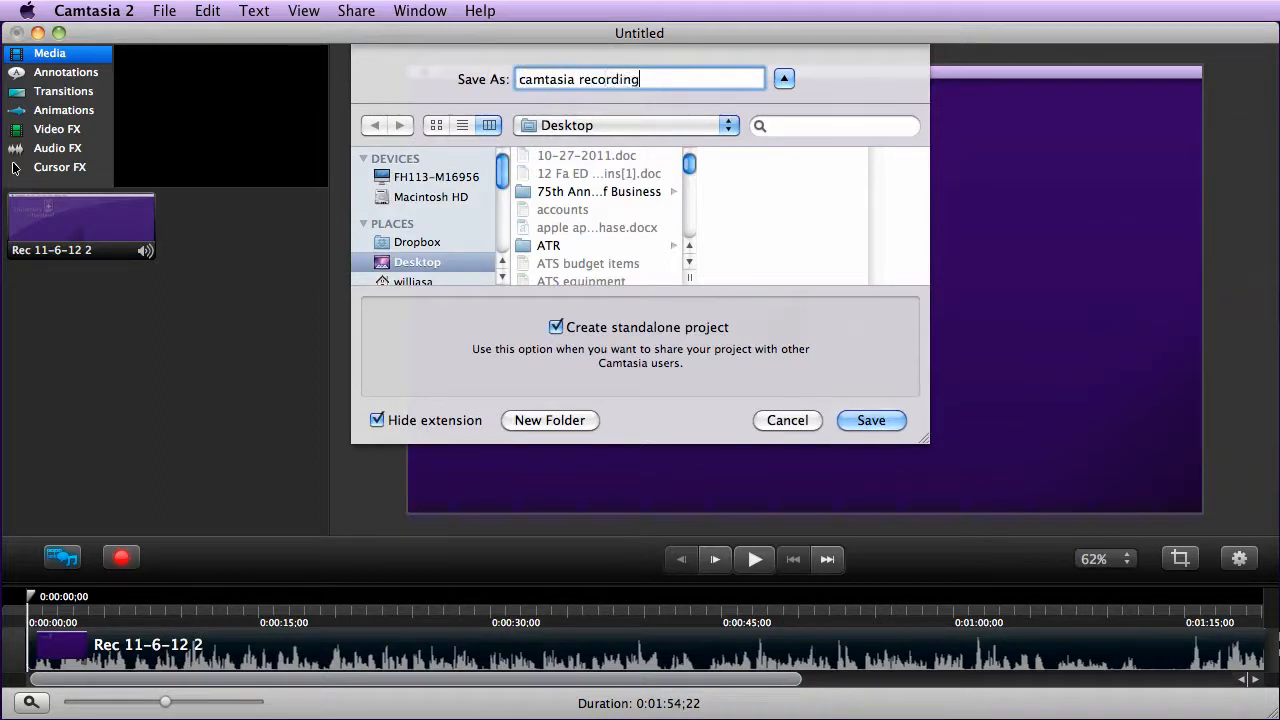
{"action": "type", "text": "of m"}
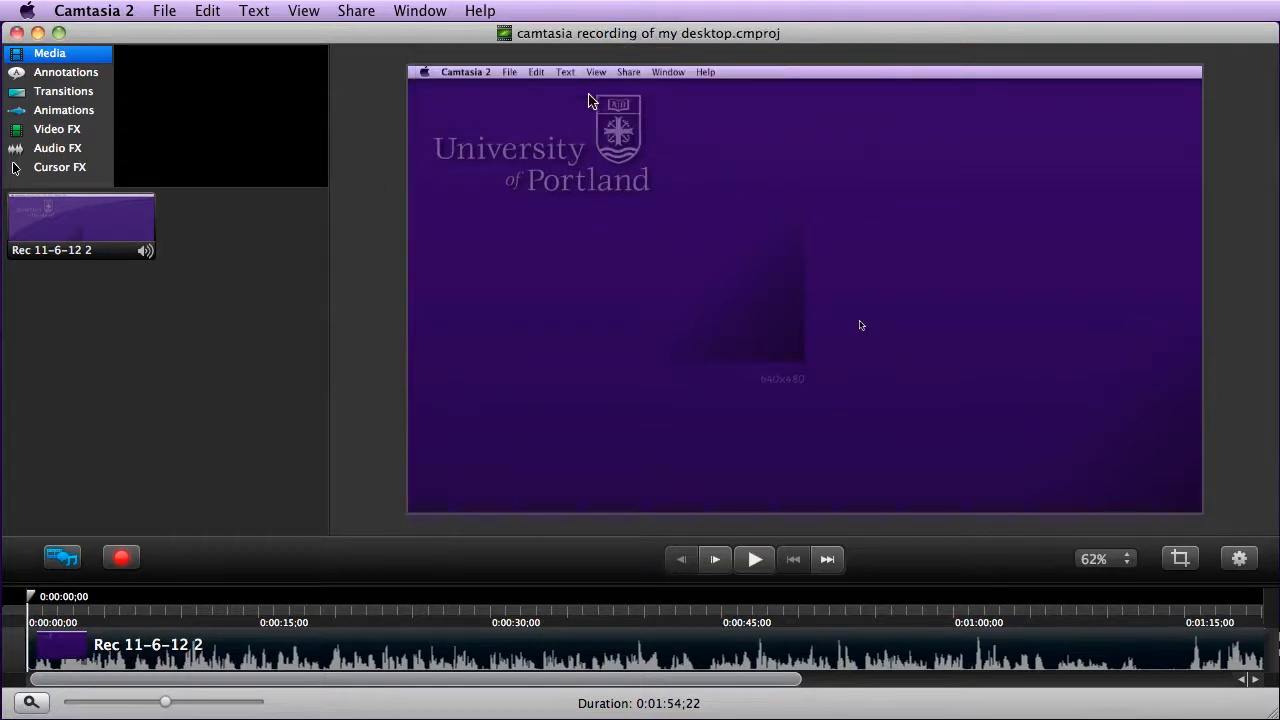
{"action": "mouse_move", "coordinate": [784, 260]}
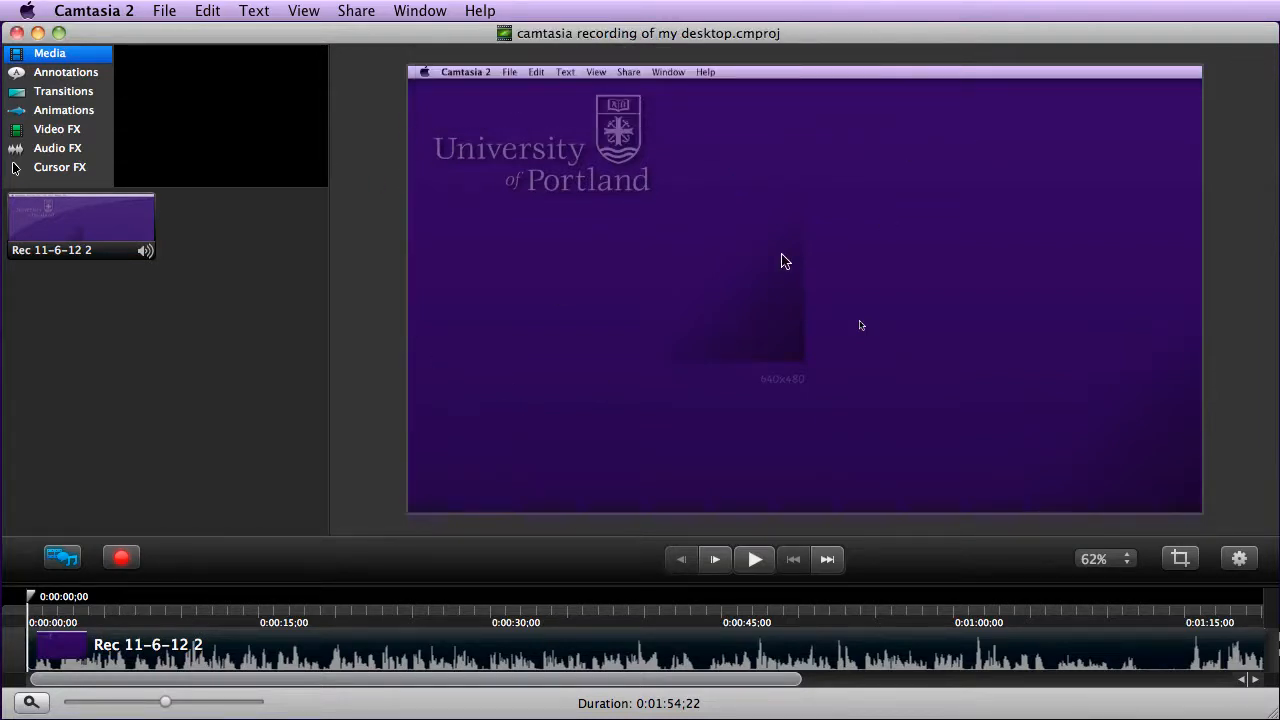
{"action": "mouse_move", "coordinate": [598, 104]}
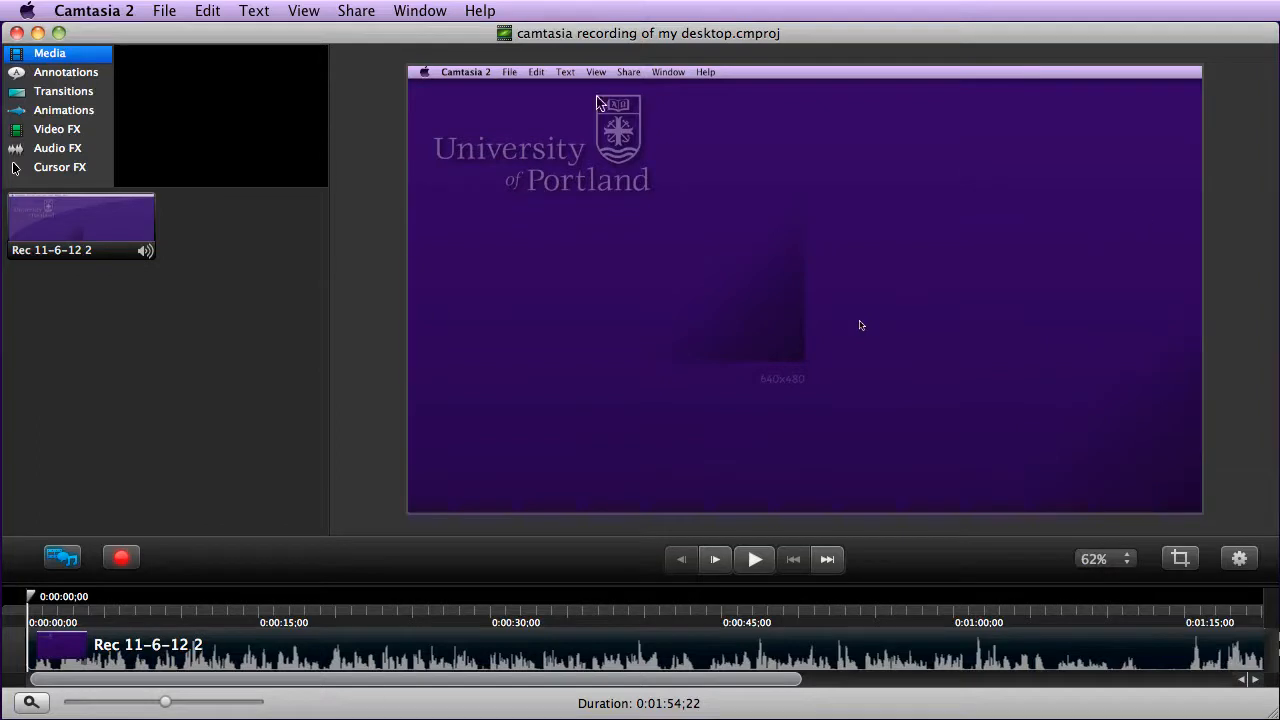
{"action": "mouse_move", "coordinate": [1020, 308]}
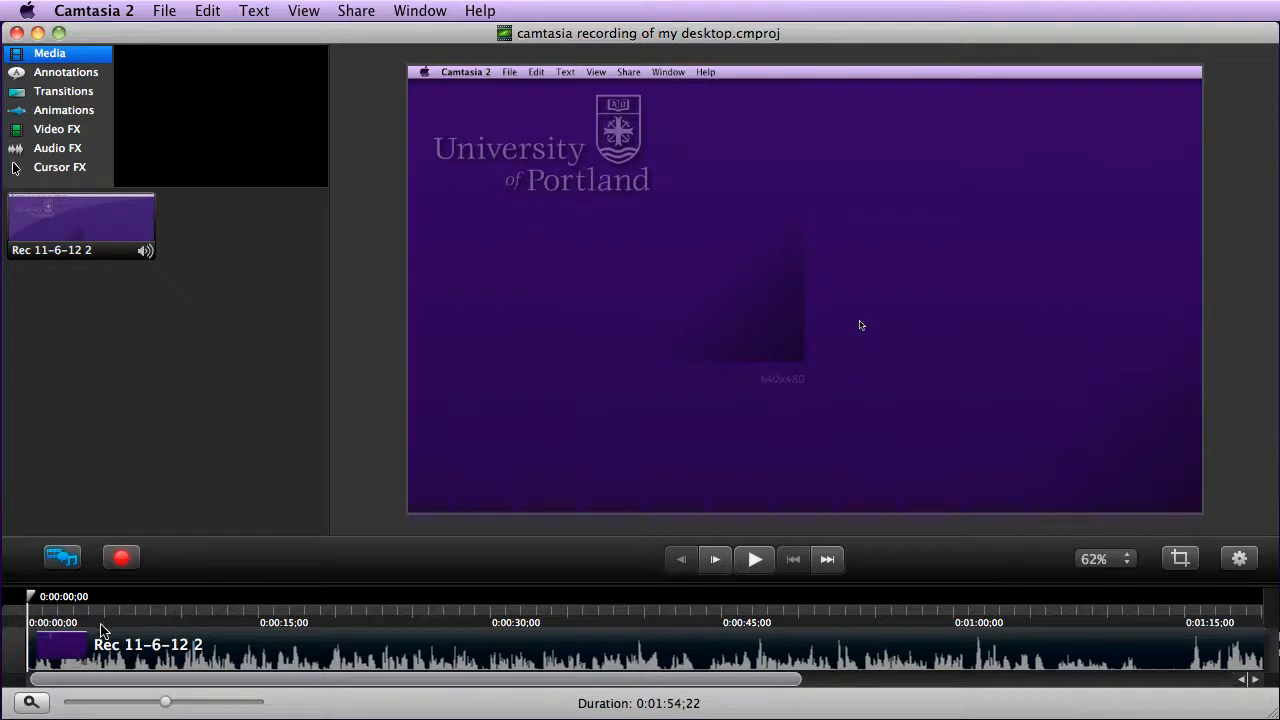
{"action": "mouse_move", "coordinate": [280, 250]}
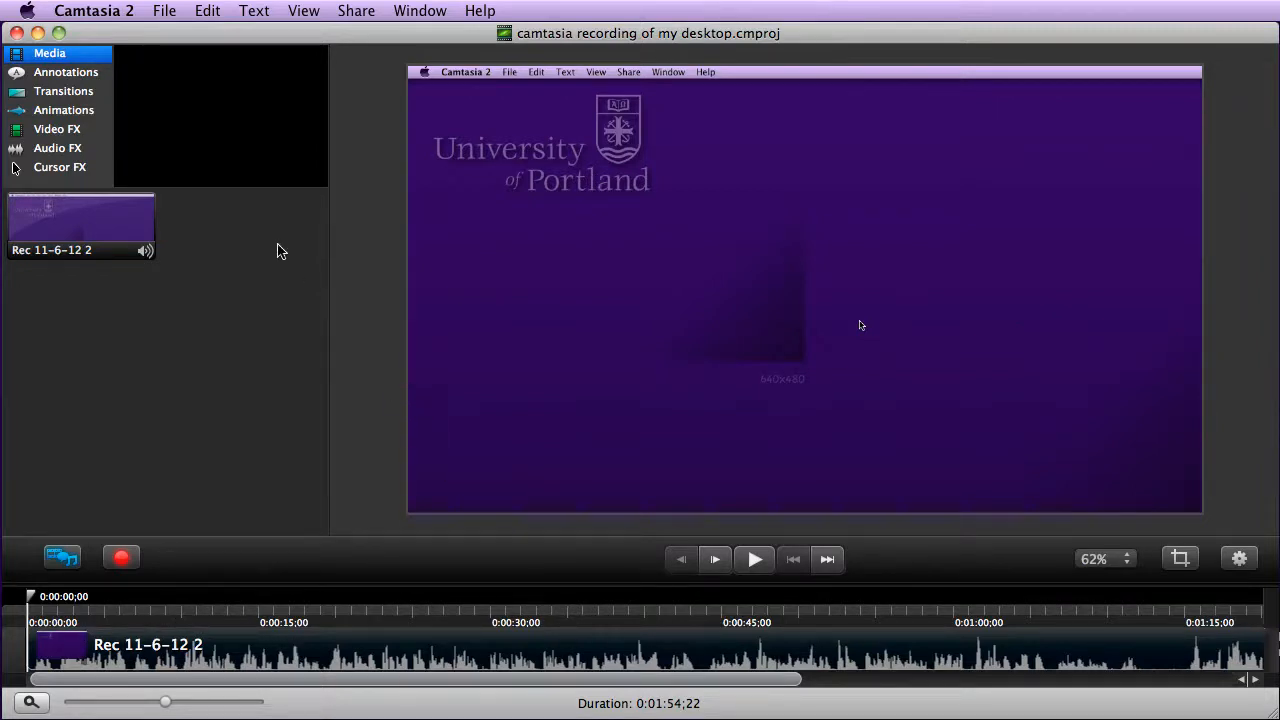
{"action": "mouse_move", "coordinate": [68, 170]}
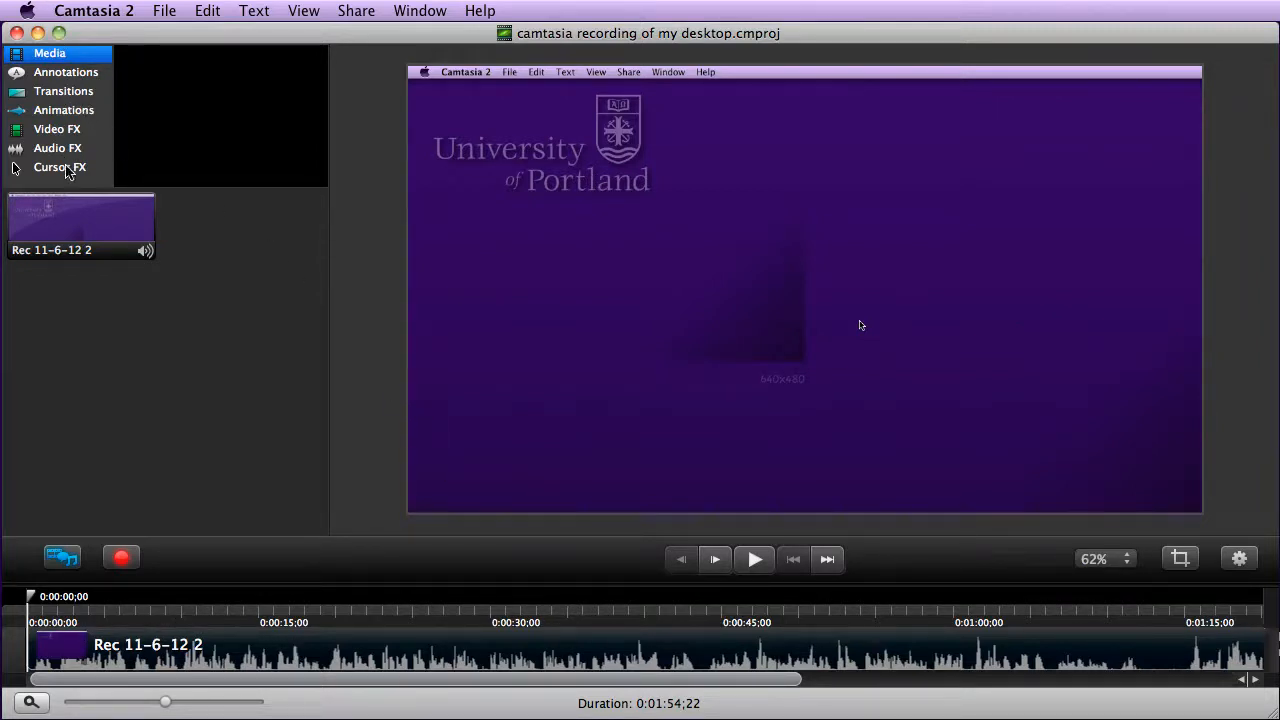
{"action": "mouse_move", "coordinate": [136, 390]}
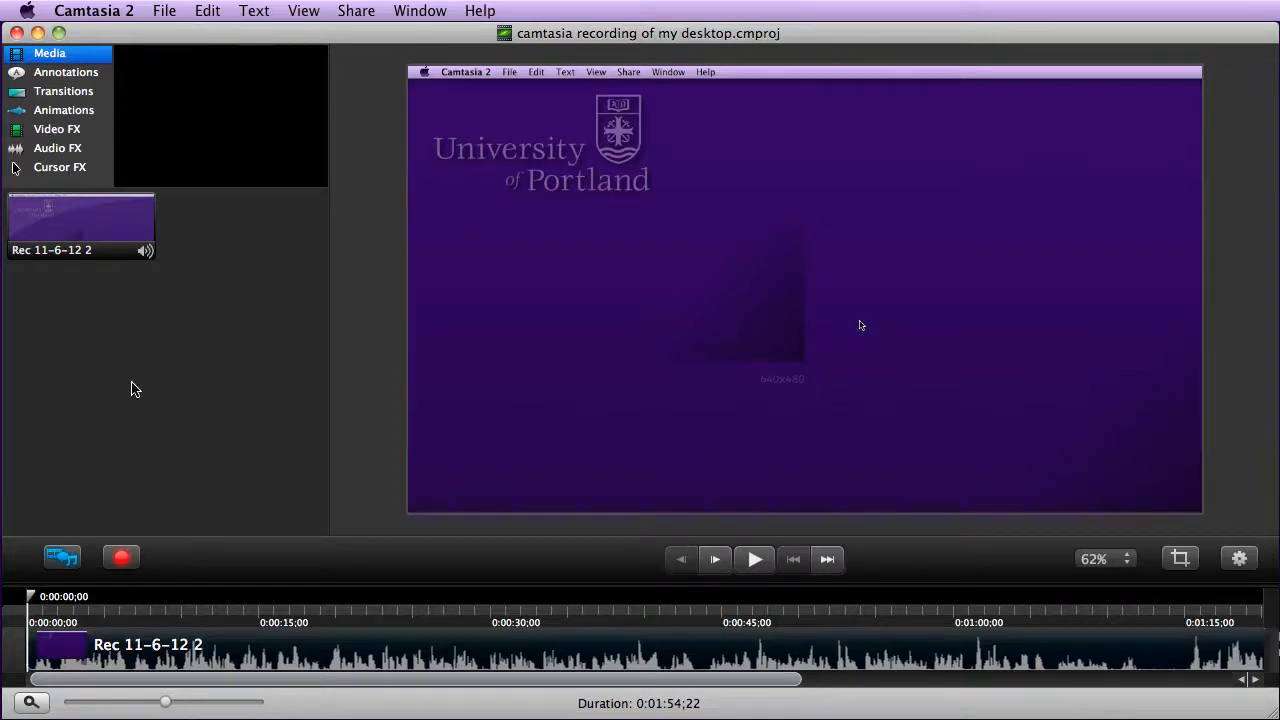